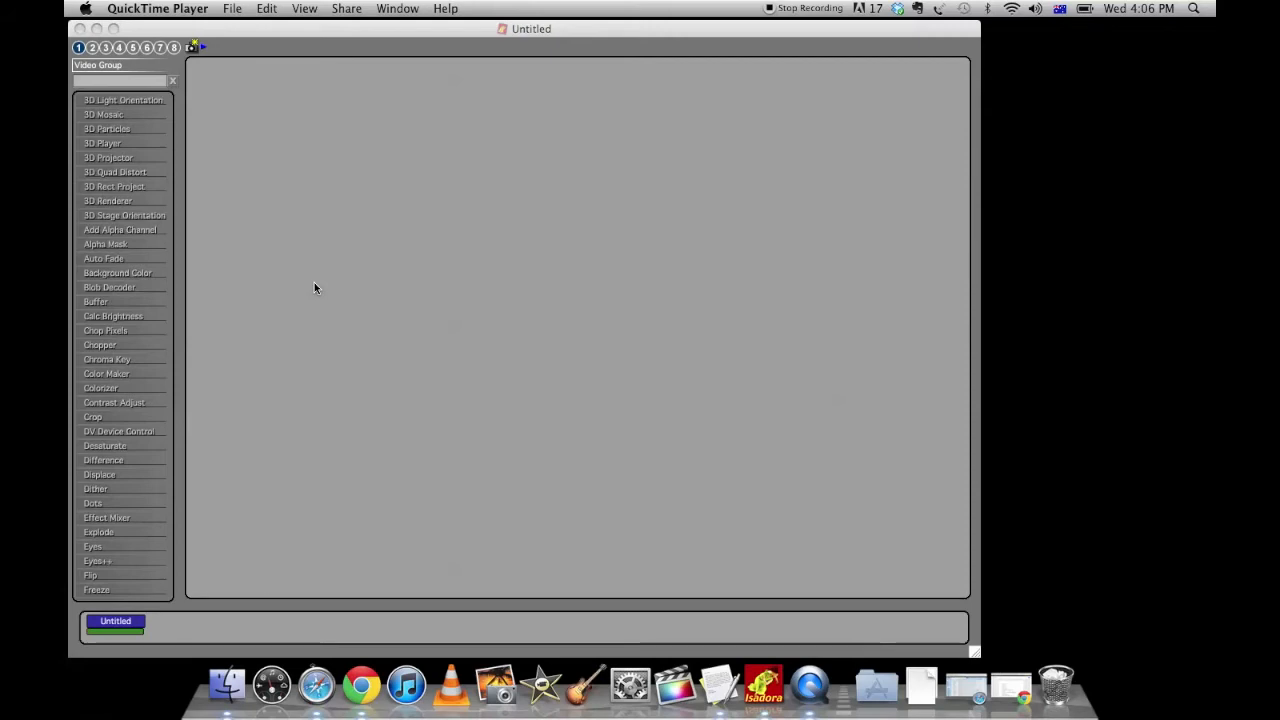
# Step: Activate the Isadora patch window in place of QuickTime Player
pyautogui.click(764, 686)
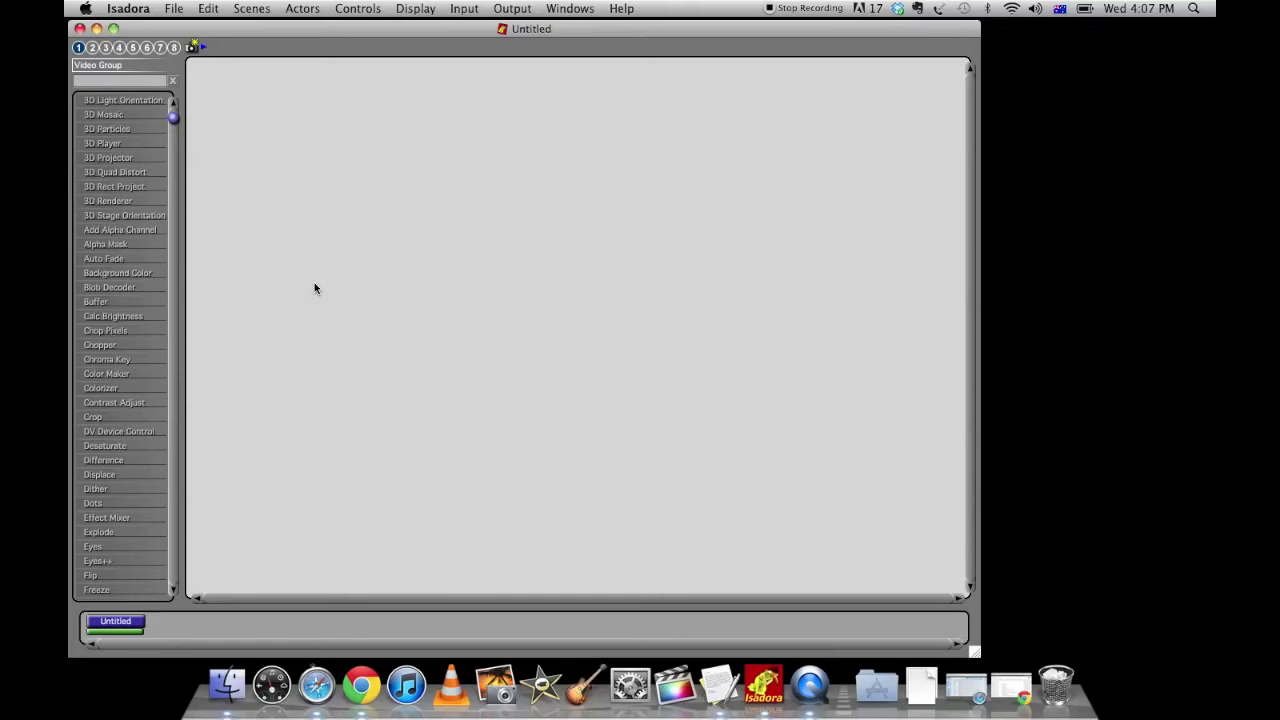
pyautogui.moveTo(492, 184)
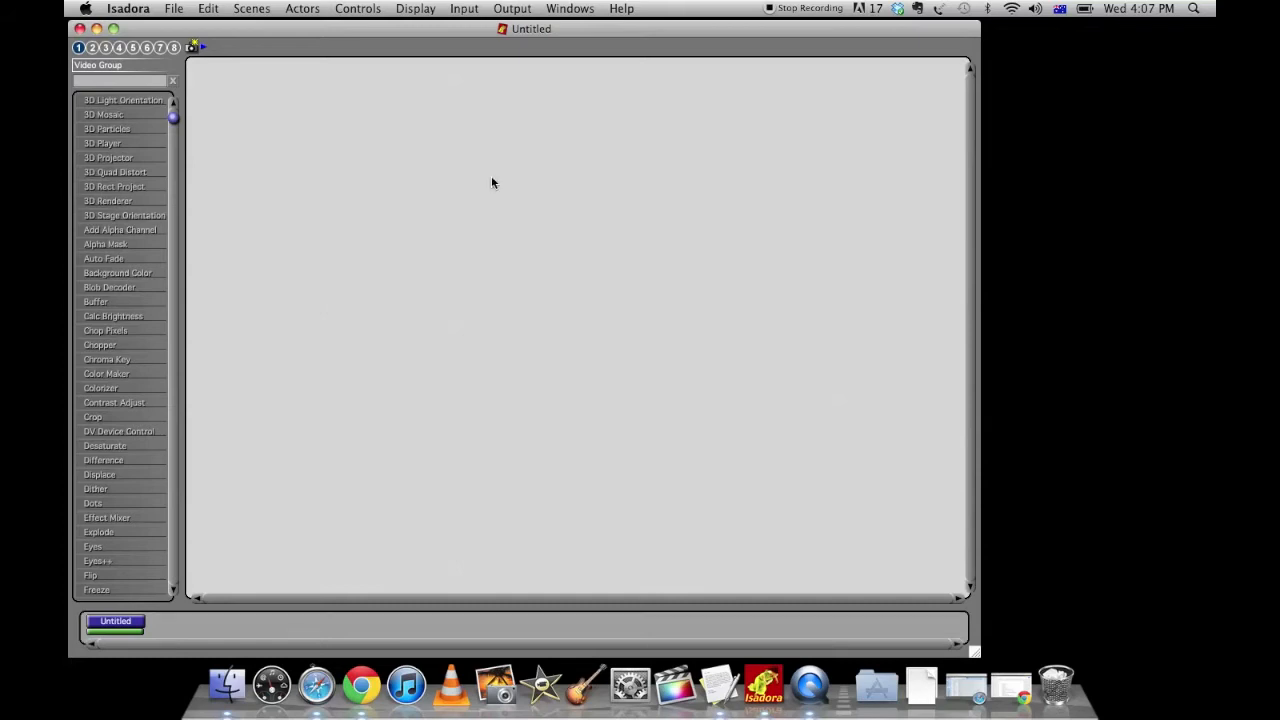
pyautogui.moveTo(470, 368)
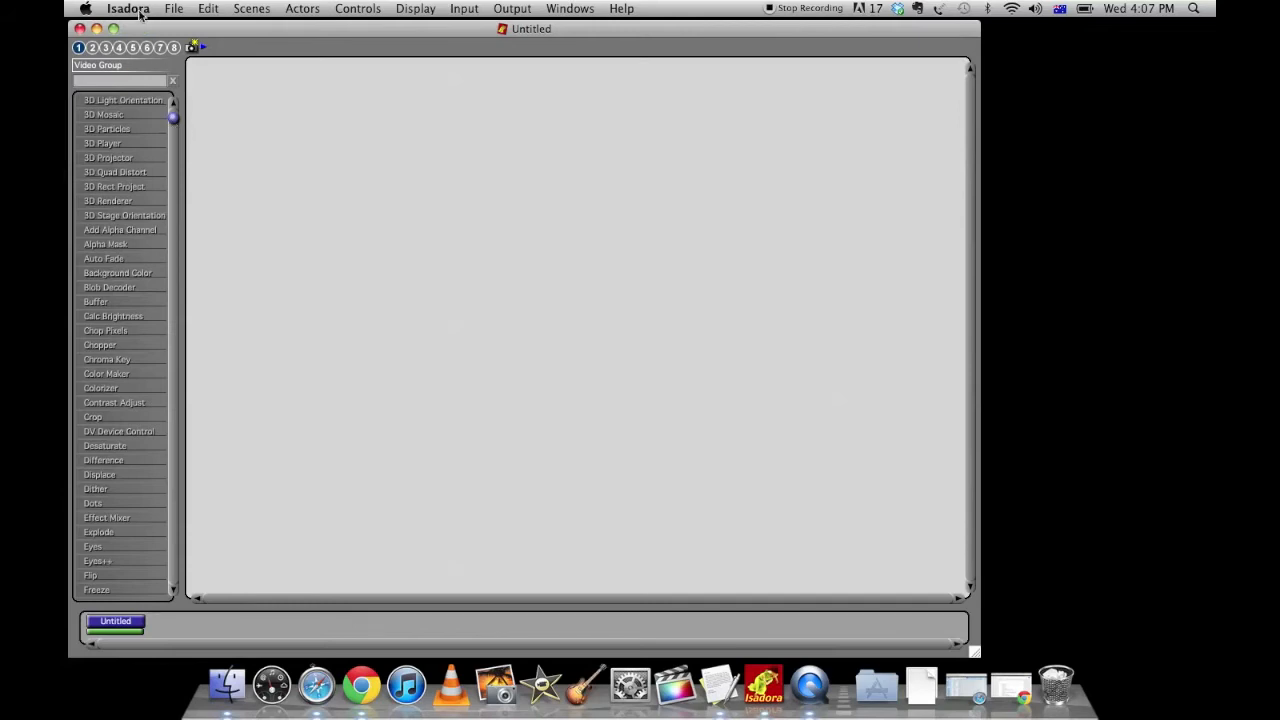
# Step: Show the Stage preferences with the default stage size kept at Custom Size 320 by 240
pyautogui.click(128, 8)
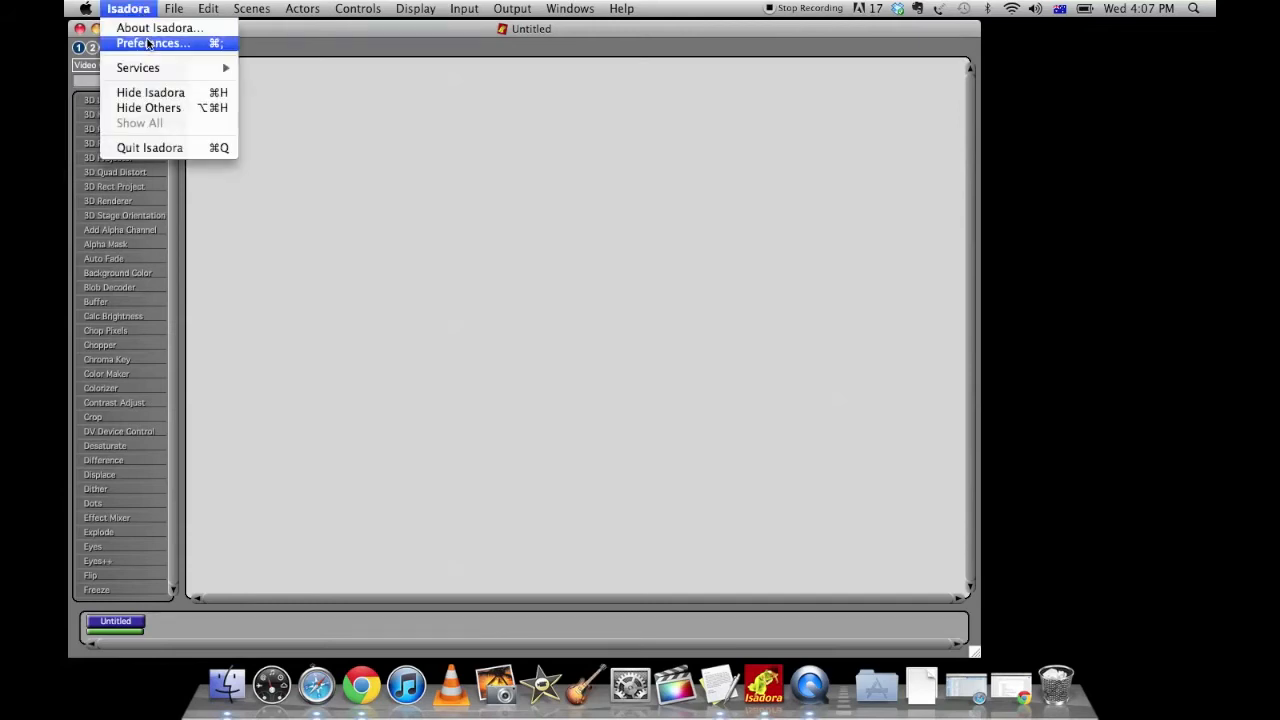
pyautogui.click(152, 44)
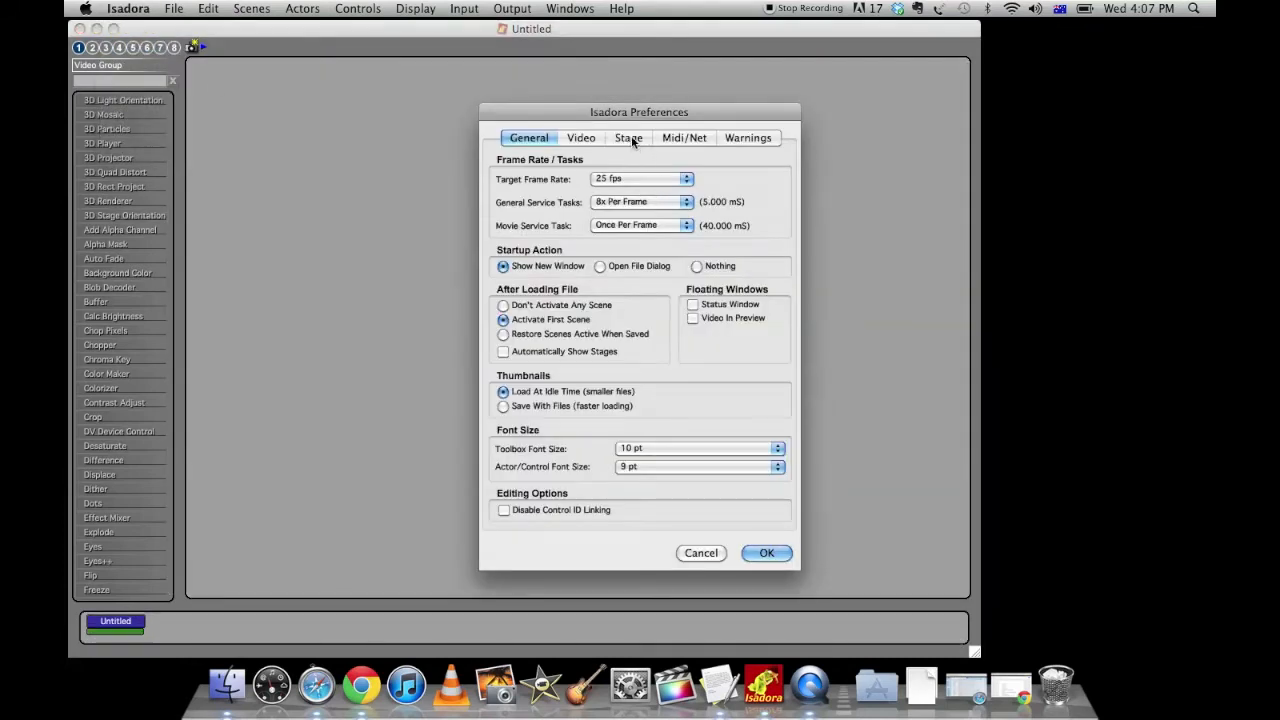
pyautogui.moveTo(700, 388)
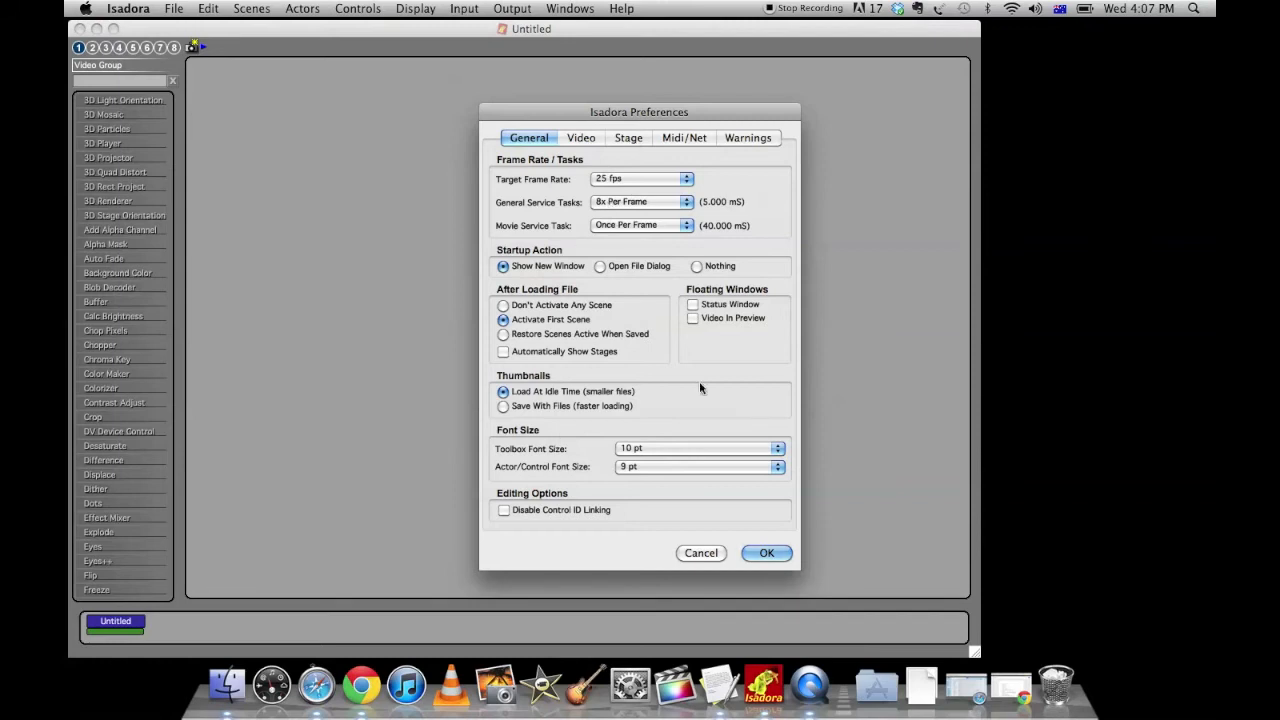
pyautogui.click(628, 136)
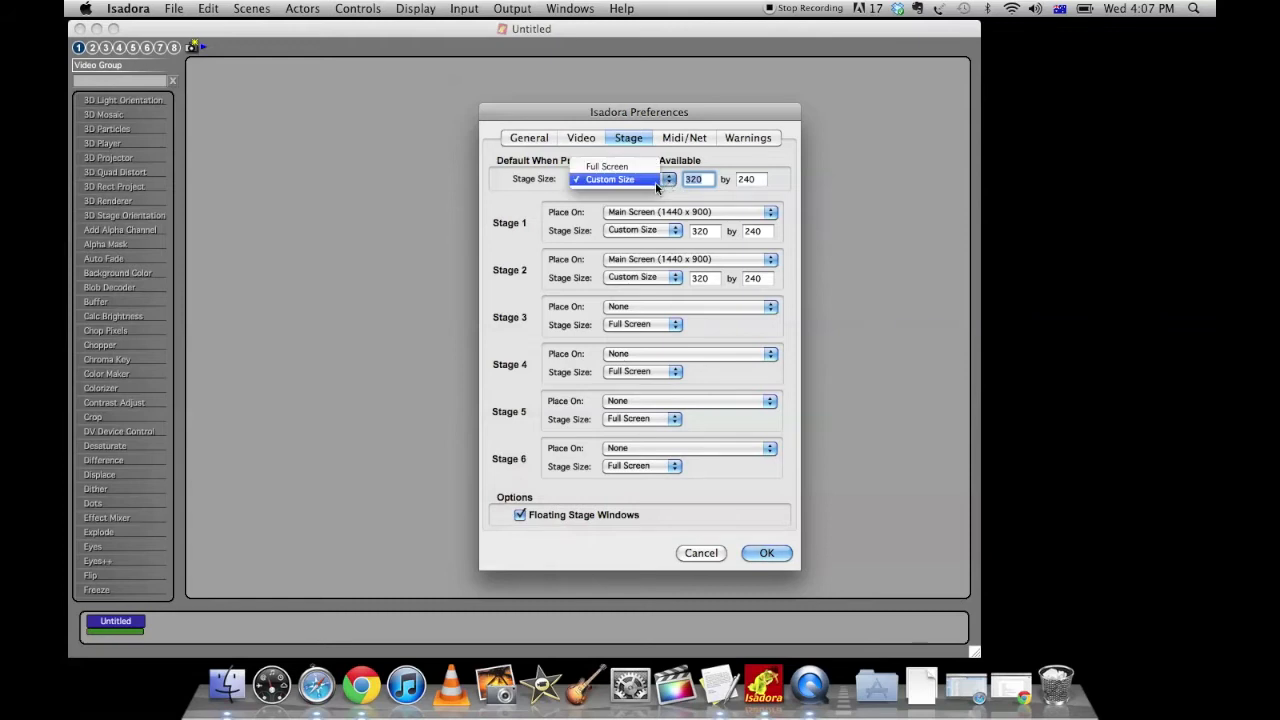
pyautogui.click(608, 180)
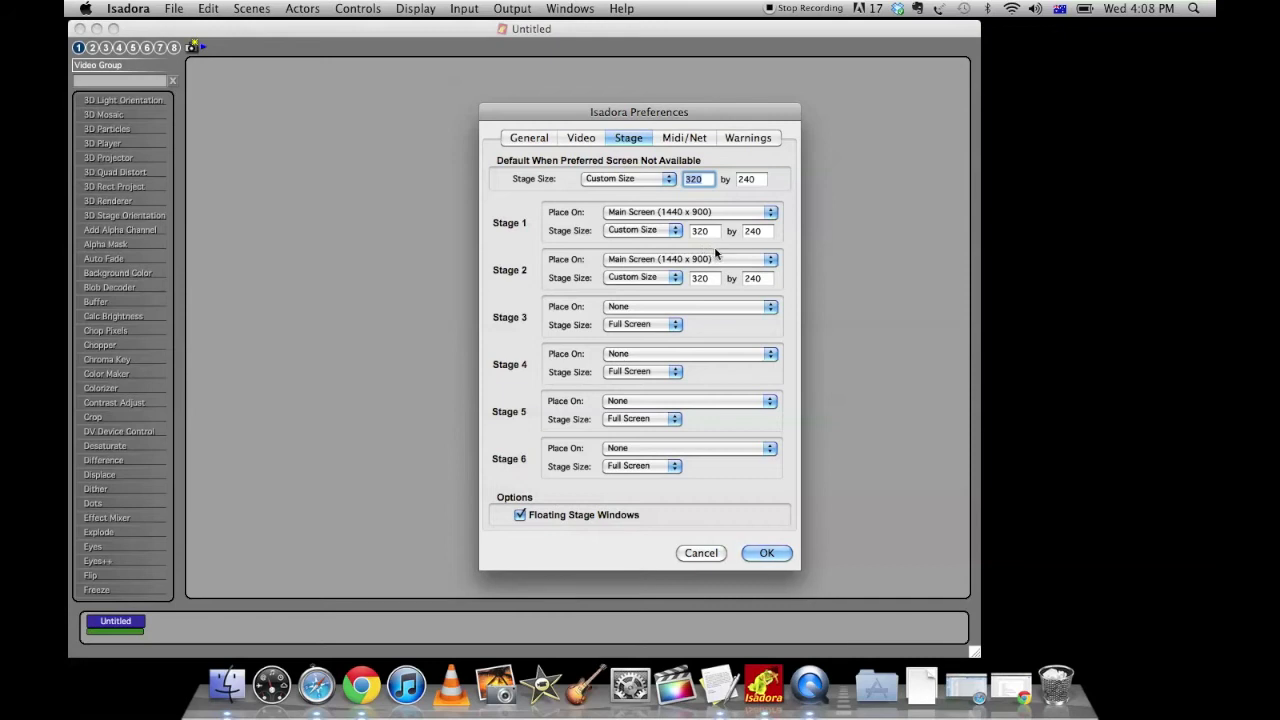
pyautogui.moveTo(688, 272)
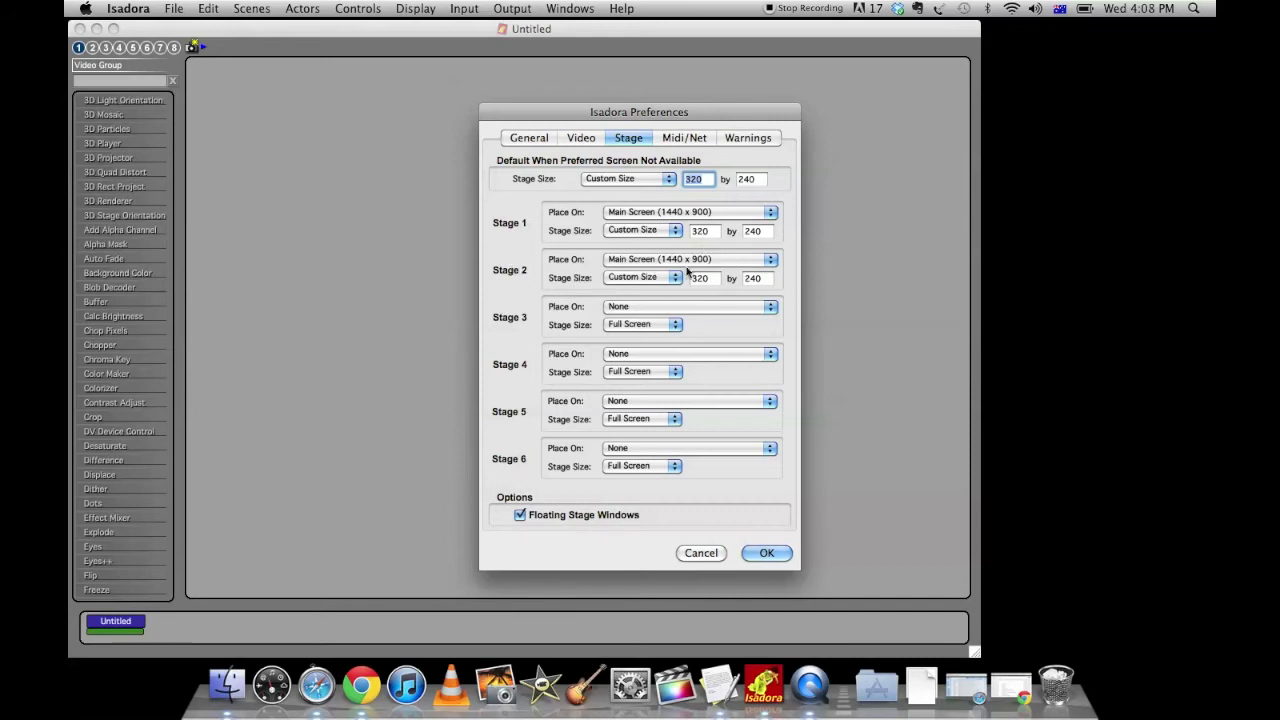
pyautogui.moveTo(728, 284)
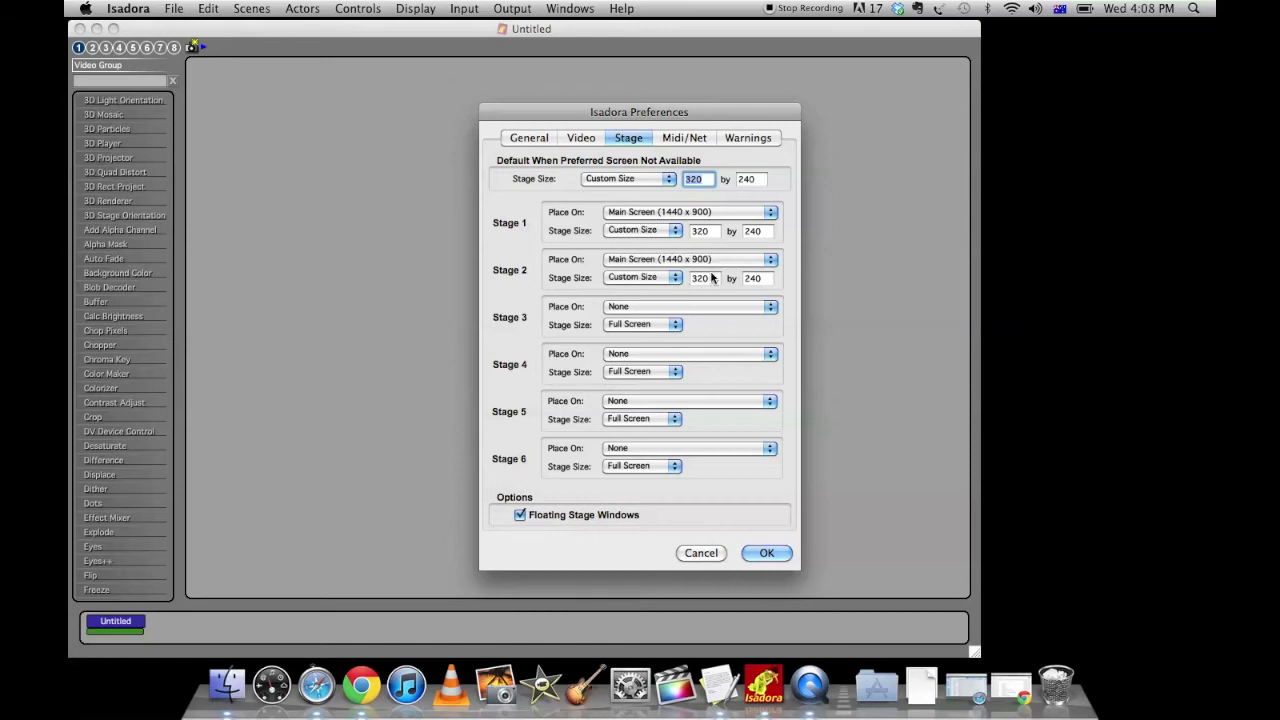
pyautogui.moveTo(704, 352)
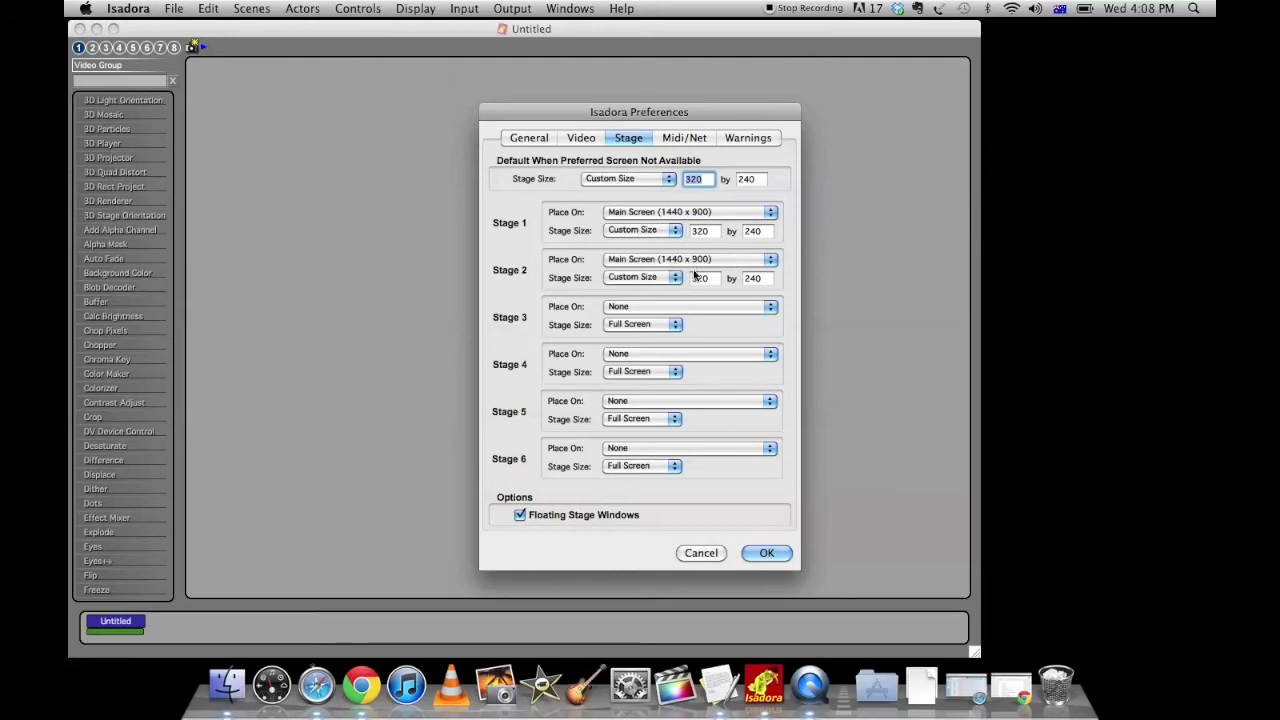
pyautogui.moveTo(756, 528)
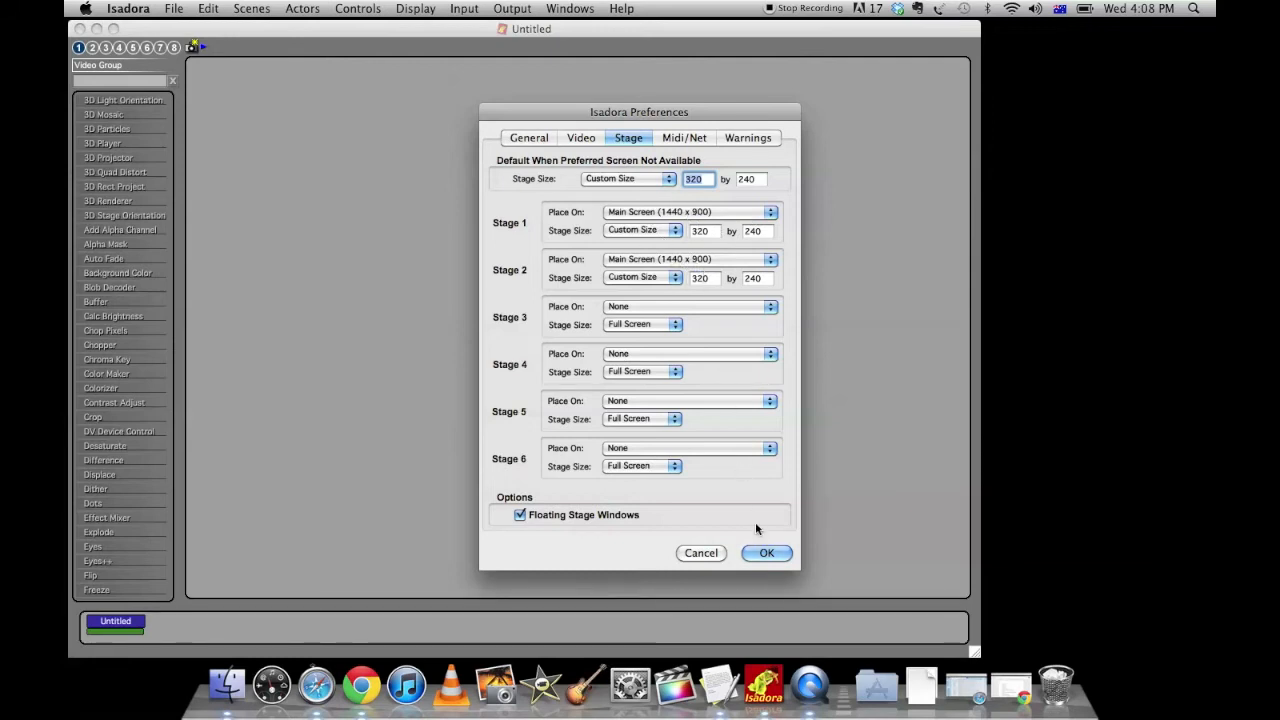
# Step: Confirm the preferences and show the Stage 1 and Stage 2 output windows via Windows > Show Stages
pyautogui.click(766, 552)
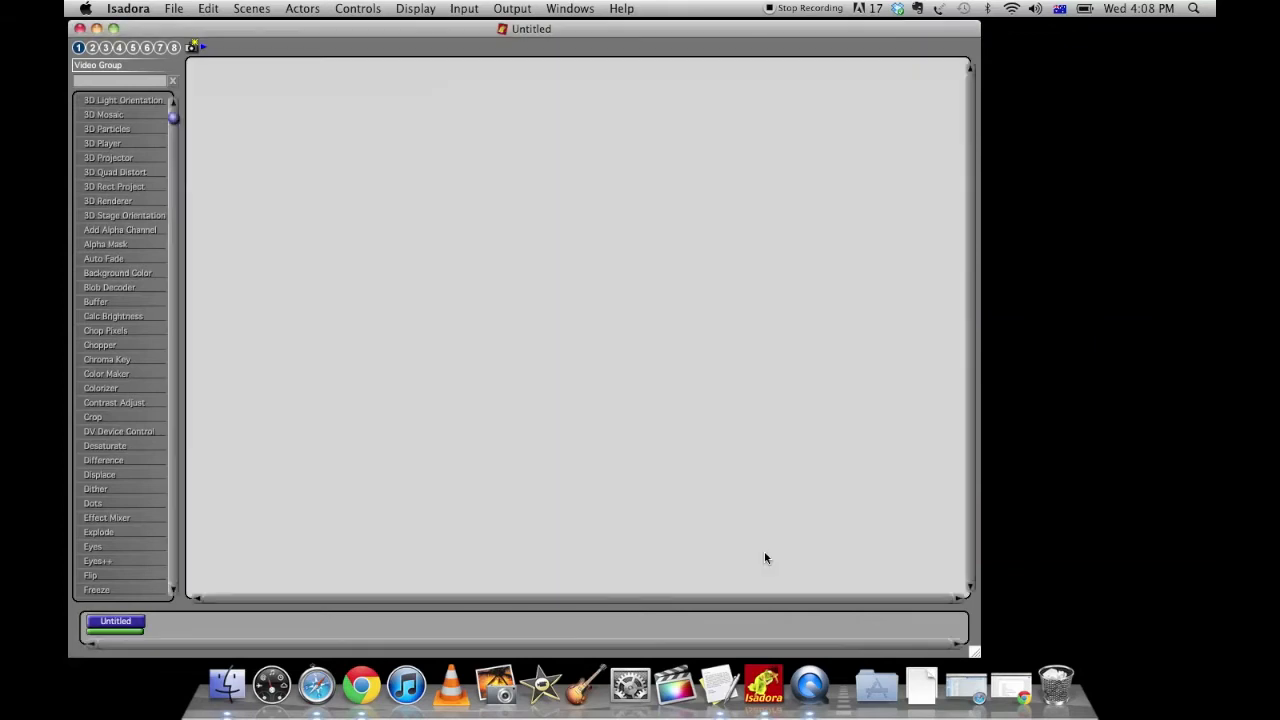
pyautogui.click(512, 8)
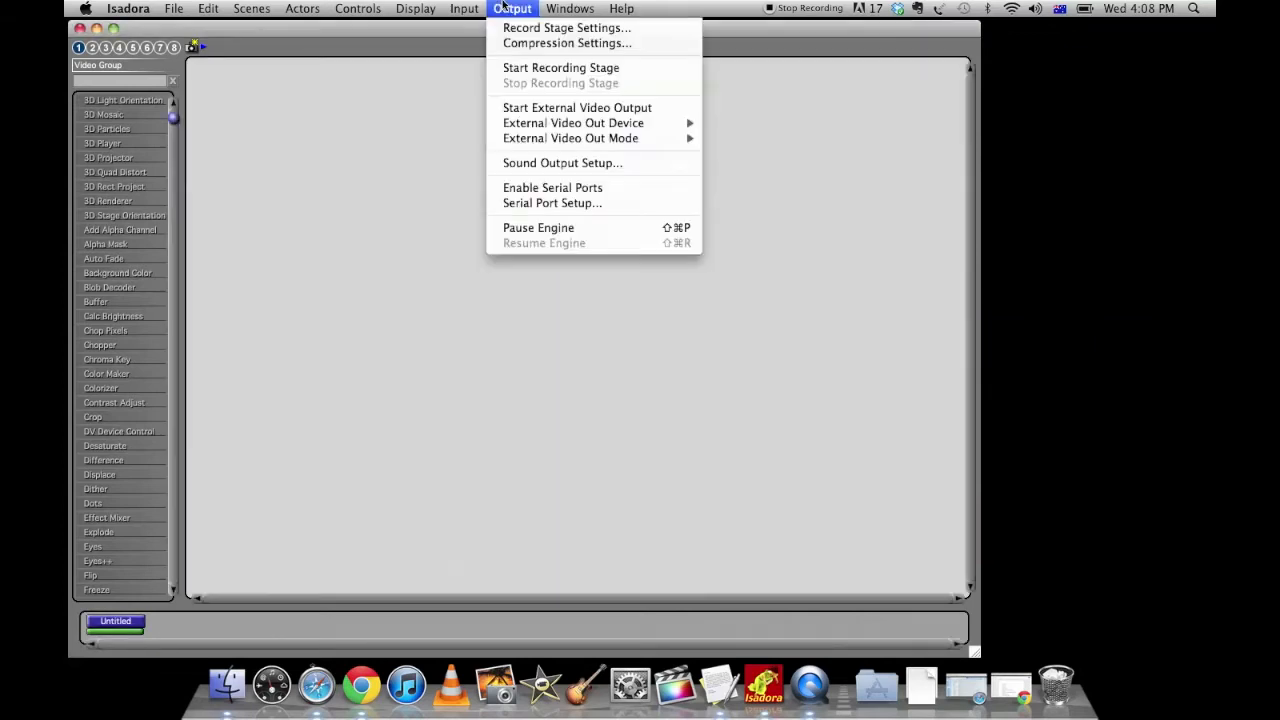
pyautogui.click(570, 8)
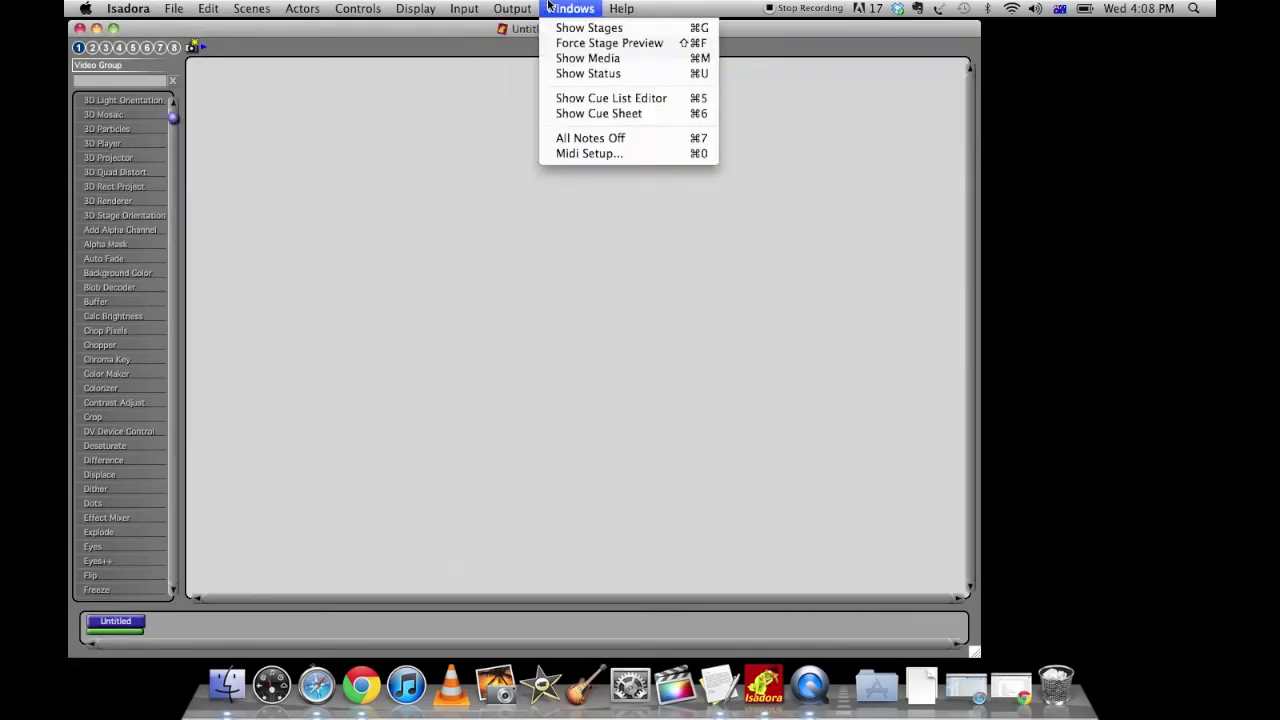
pyautogui.click(588, 28)
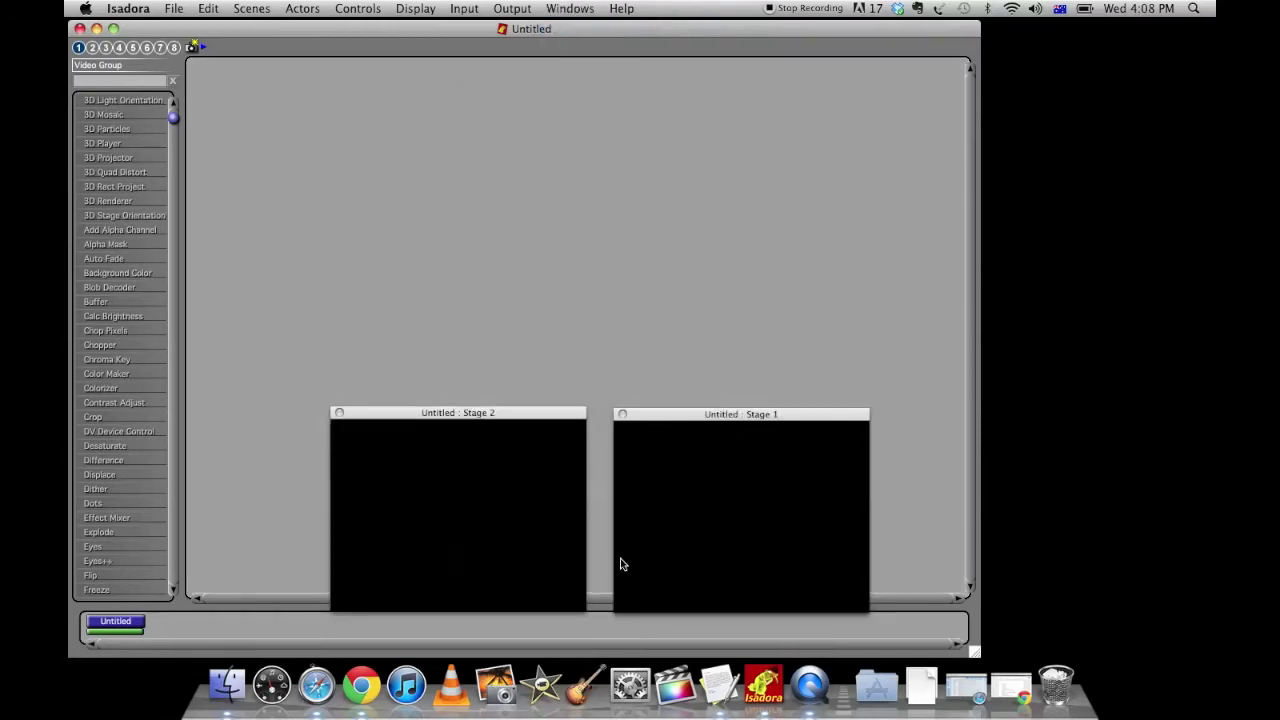
pyautogui.moveTo(712, 424)
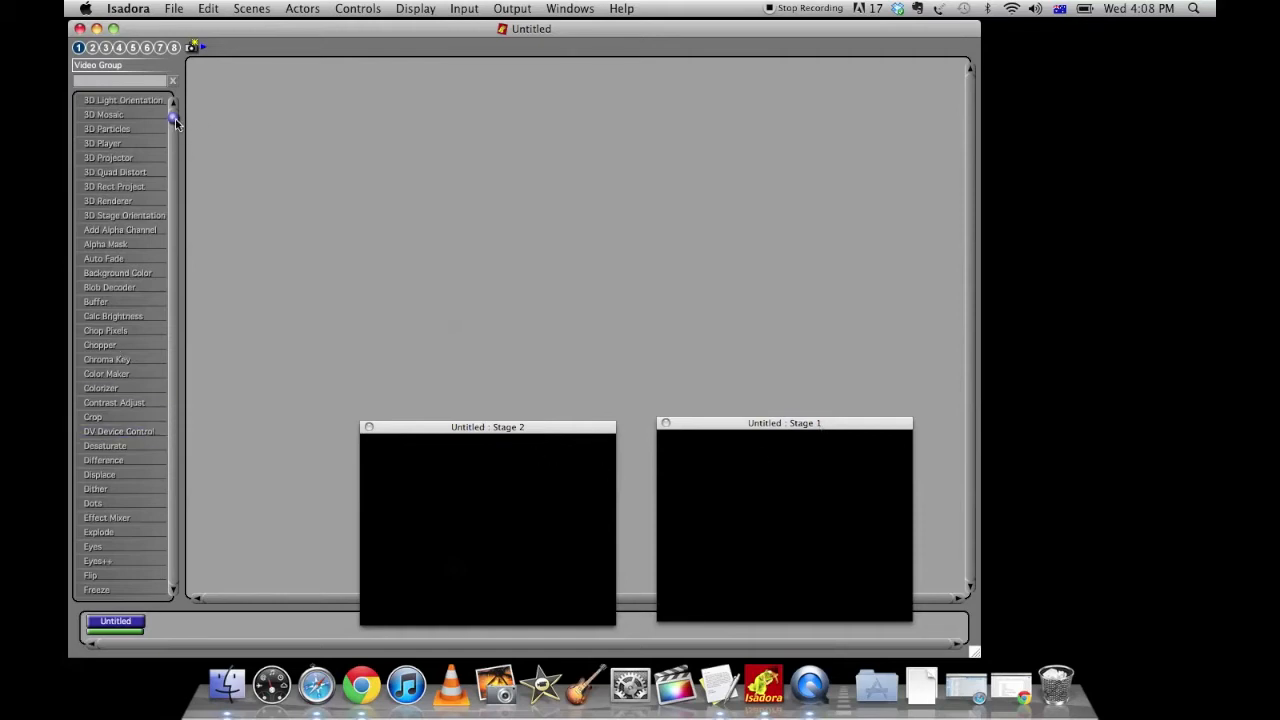
# Step: Place Projector and Movie Player actors from the actor list into the scene editor
pyautogui.scroll(-3)
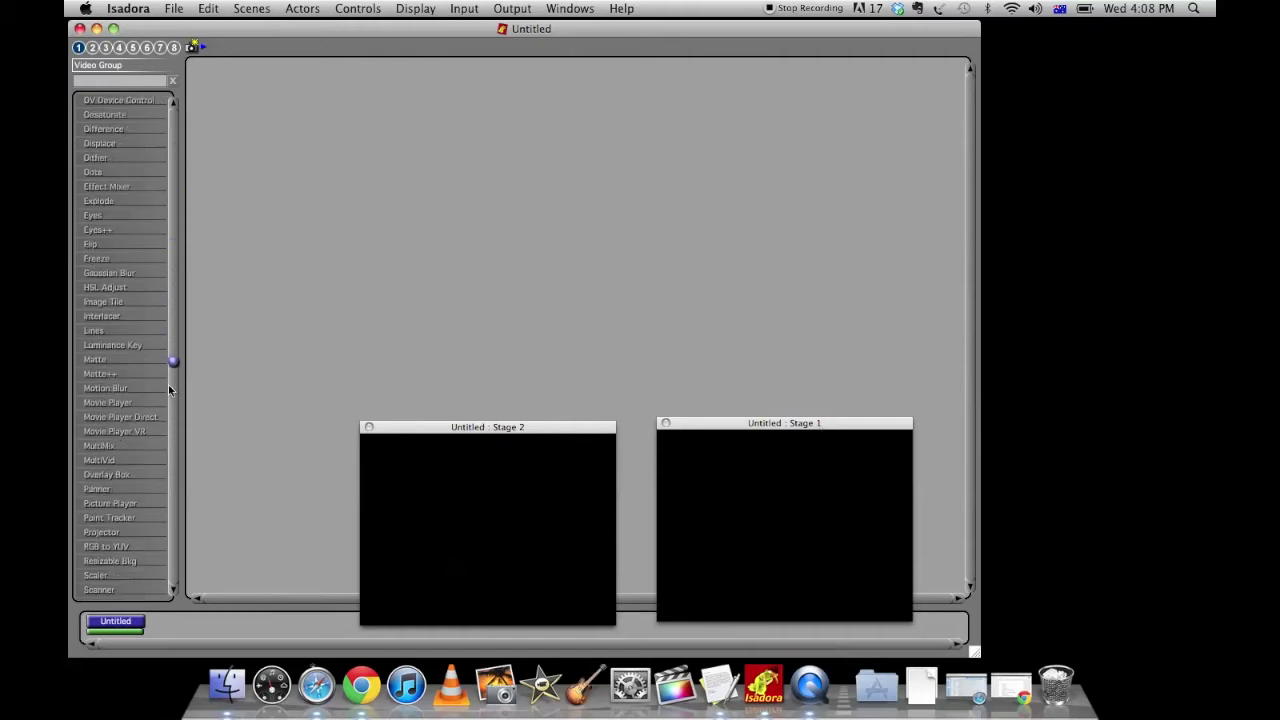
pyautogui.scroll(-3)
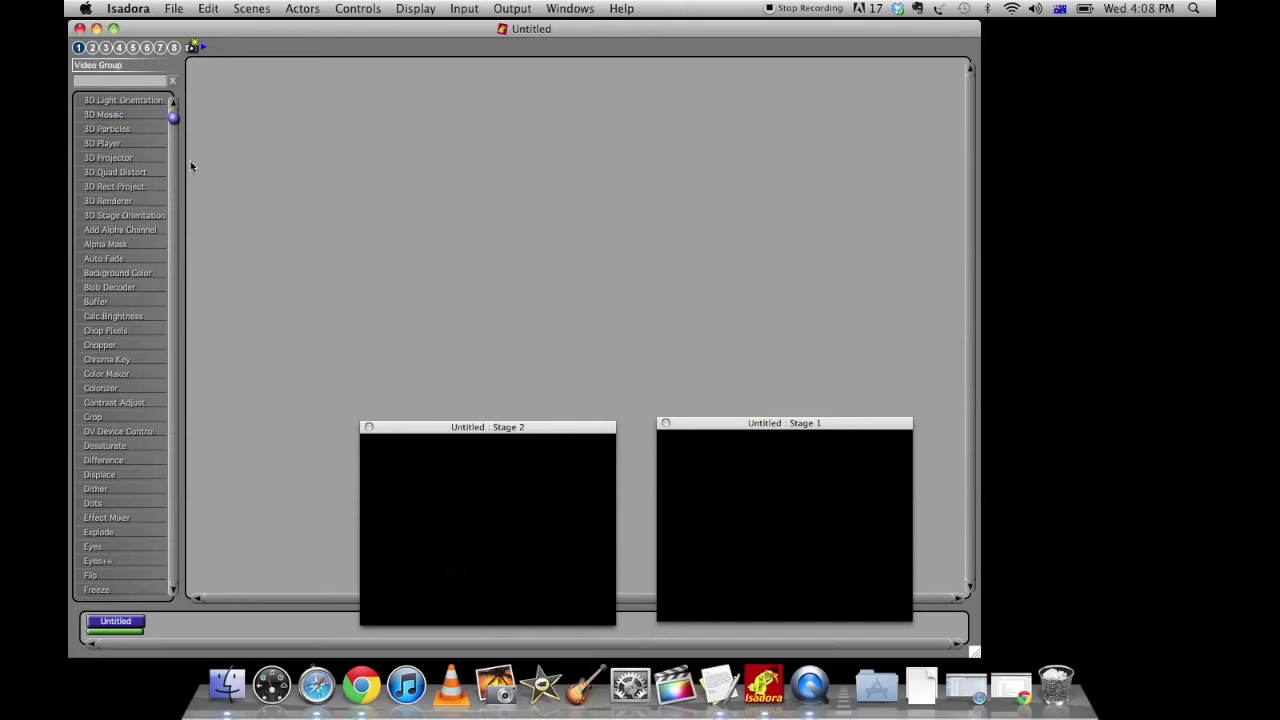
pyautogui.scroll(-3)
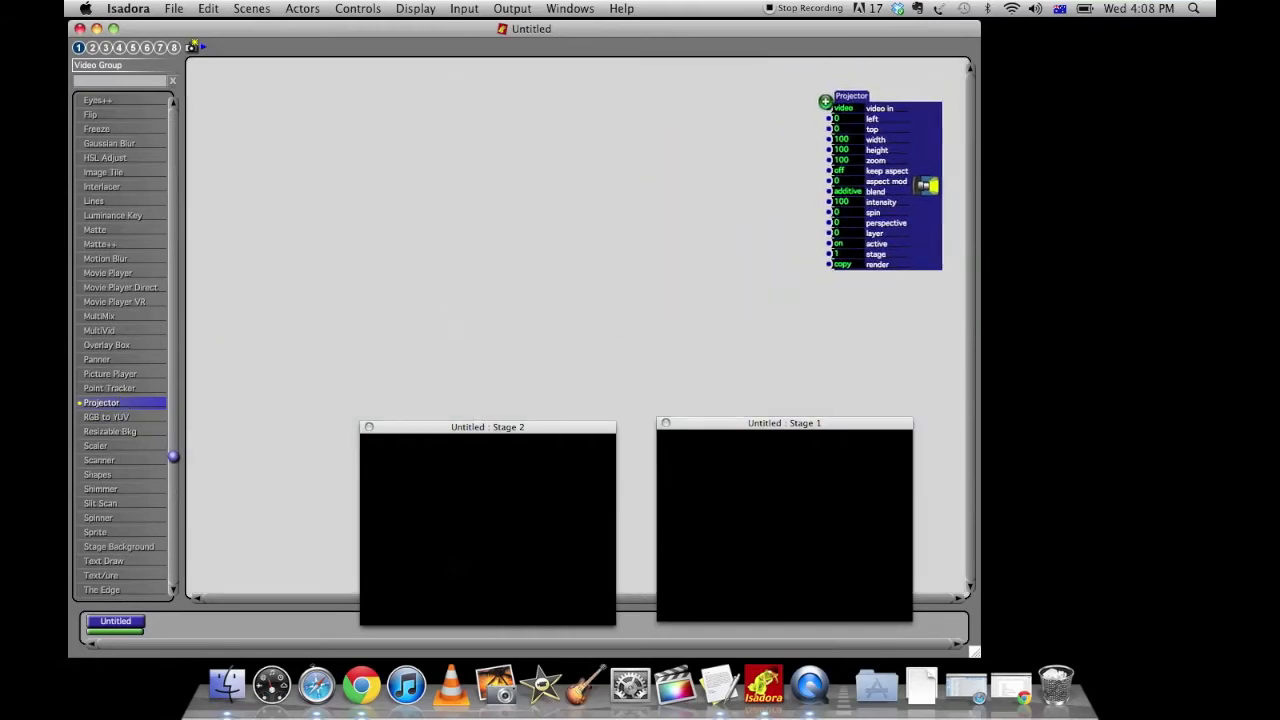
pyautogui.moveTo(852, 96); pyautogui.dragTo(828, 82)
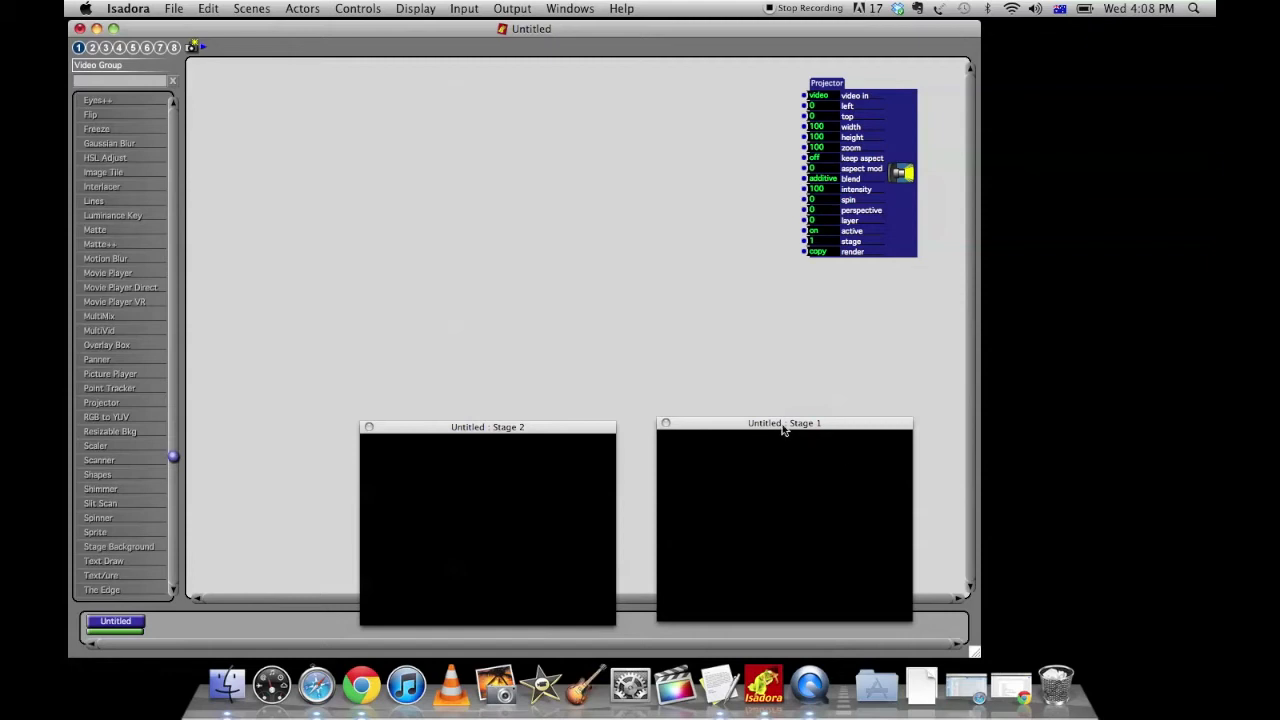
pyautogui.scroll(-3)
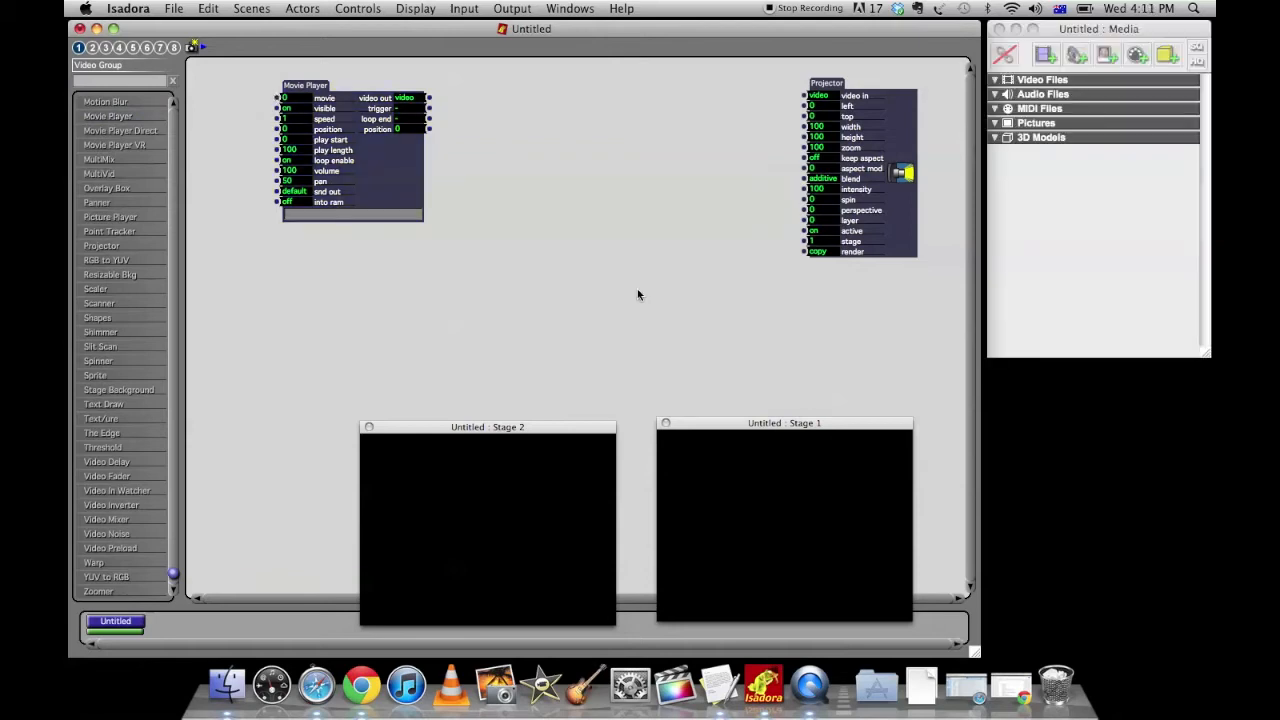
# Step: Import the Ball Game, CreAYT Ball Game and Parrott .mp4 files into the Media window
pyautogui.click(174, 8)
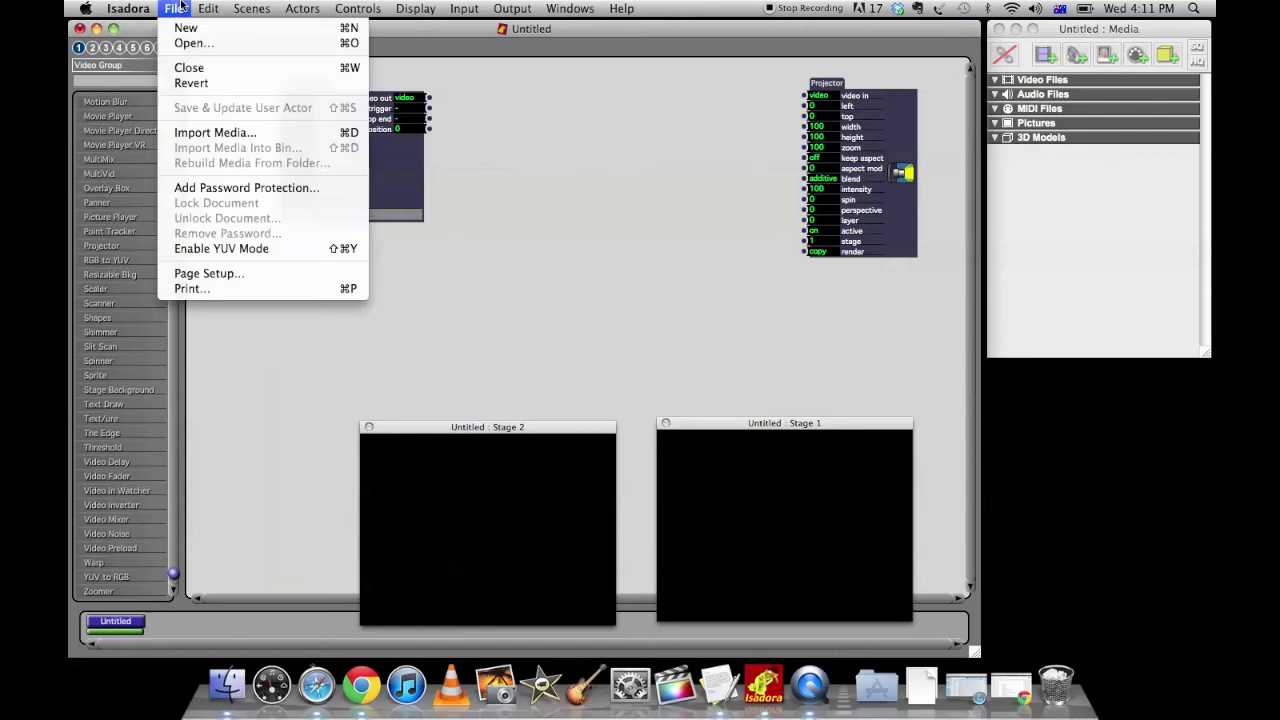
pyautogui.click(172, 8)
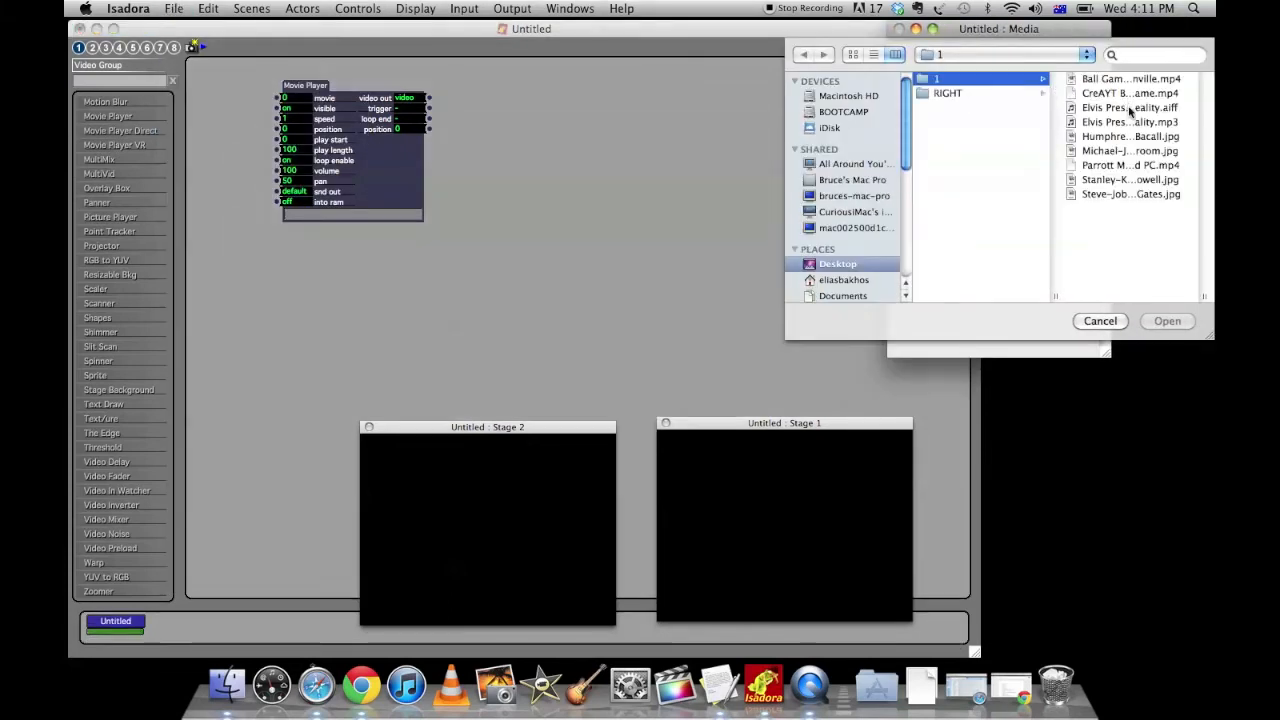
pyautogui.click(1130, 78)
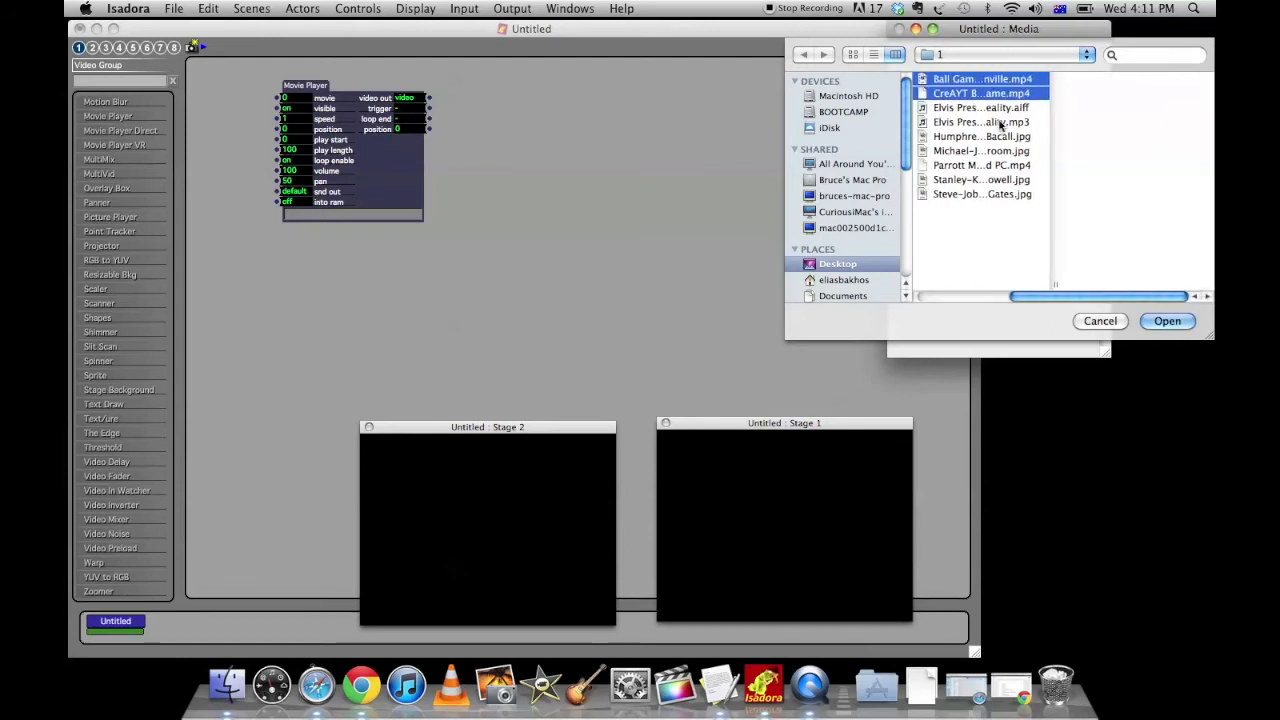
pyautogui.click(982, 164)
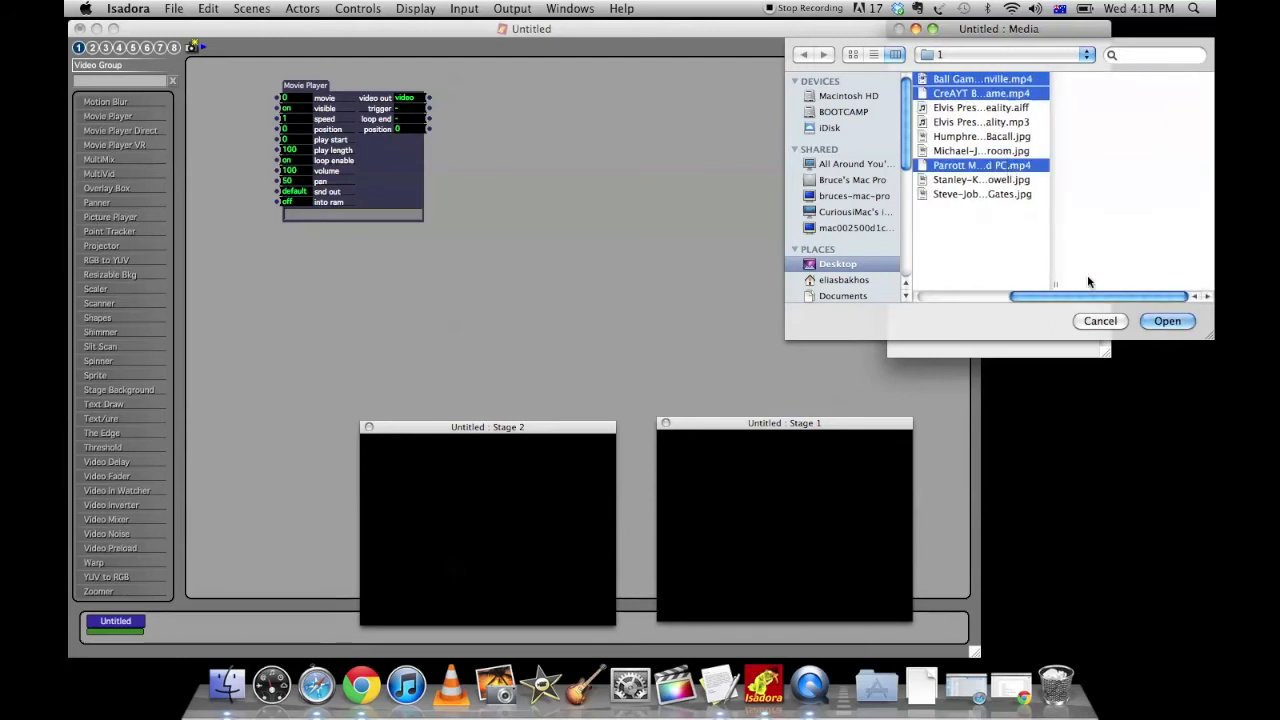
pyautogui.click(1168, 320)
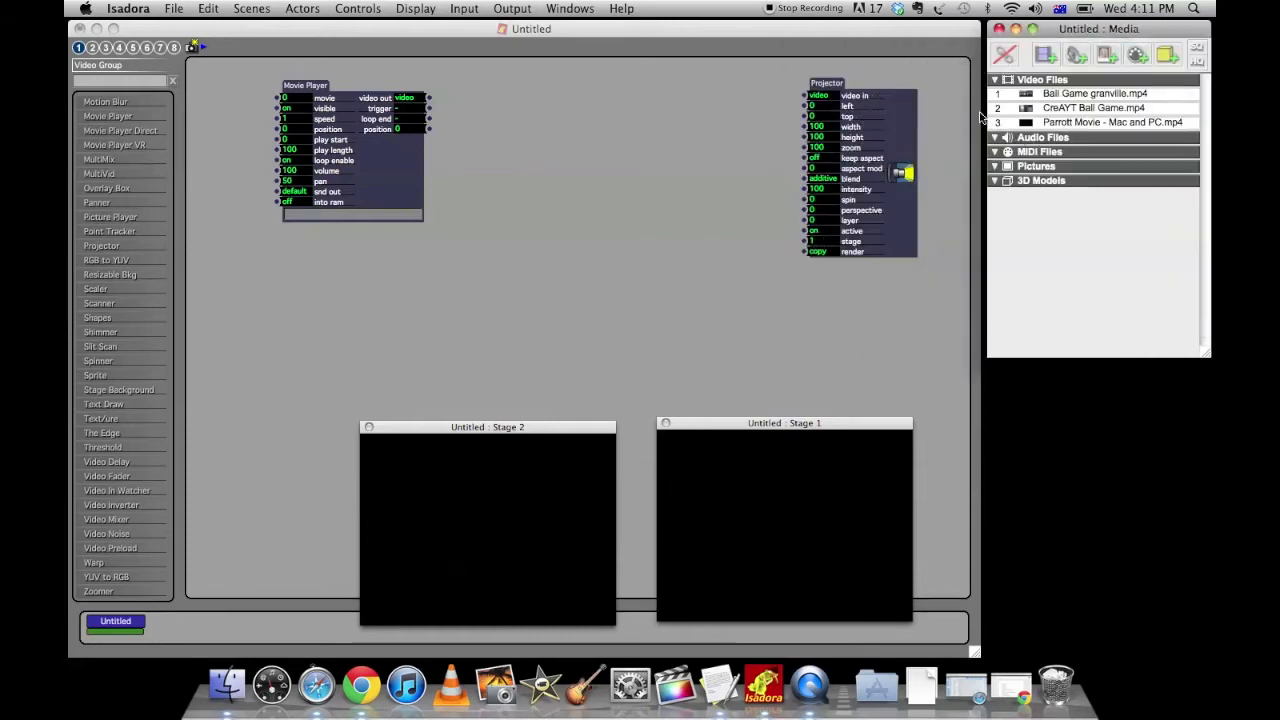
pyautogui.click(304, 84)
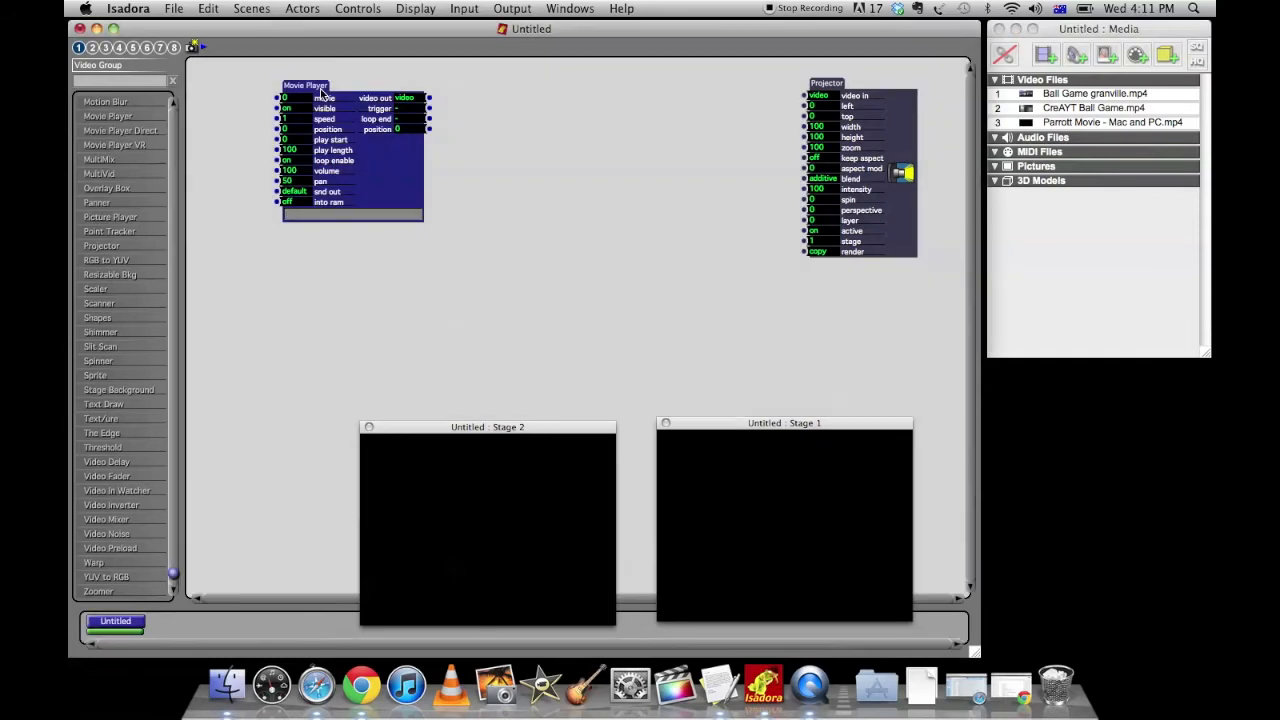
pyautogui.moveTo(434, 104)
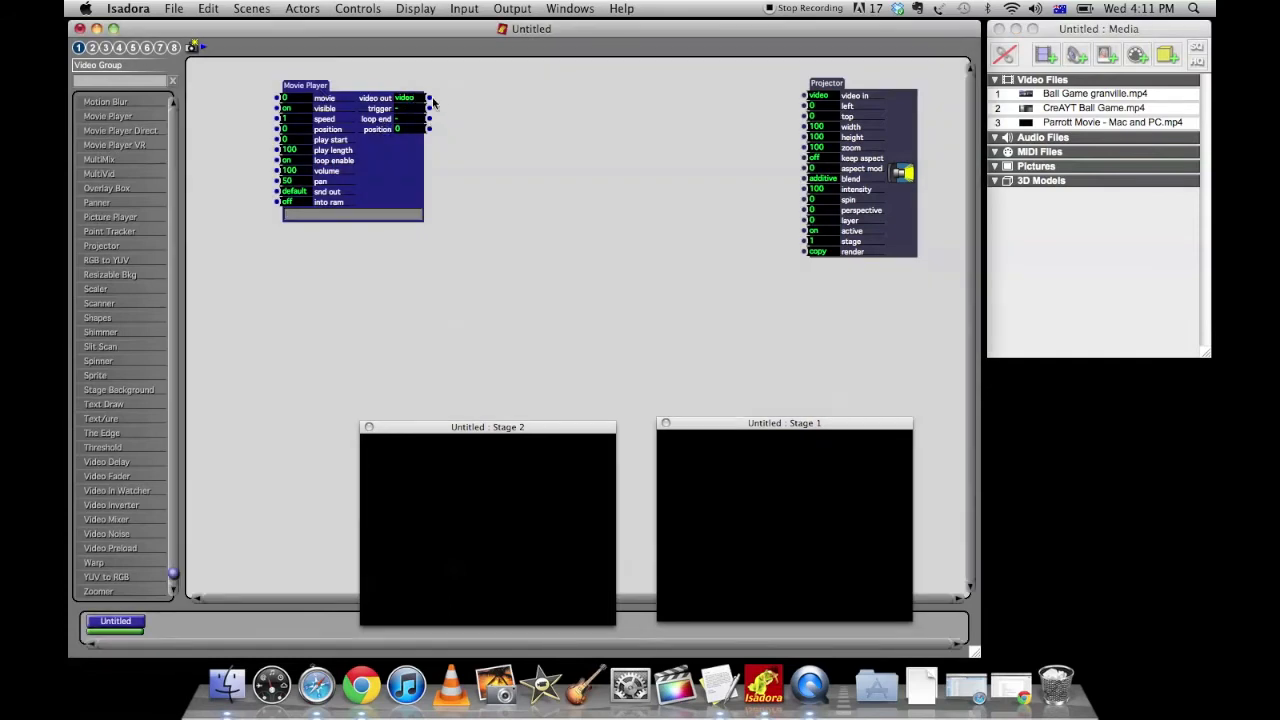
# Step: Cable the Movie Player's video out to the Projector's video in
pyautogui.moveTo(428, 96); pyautogui.dragTo(800, 96)
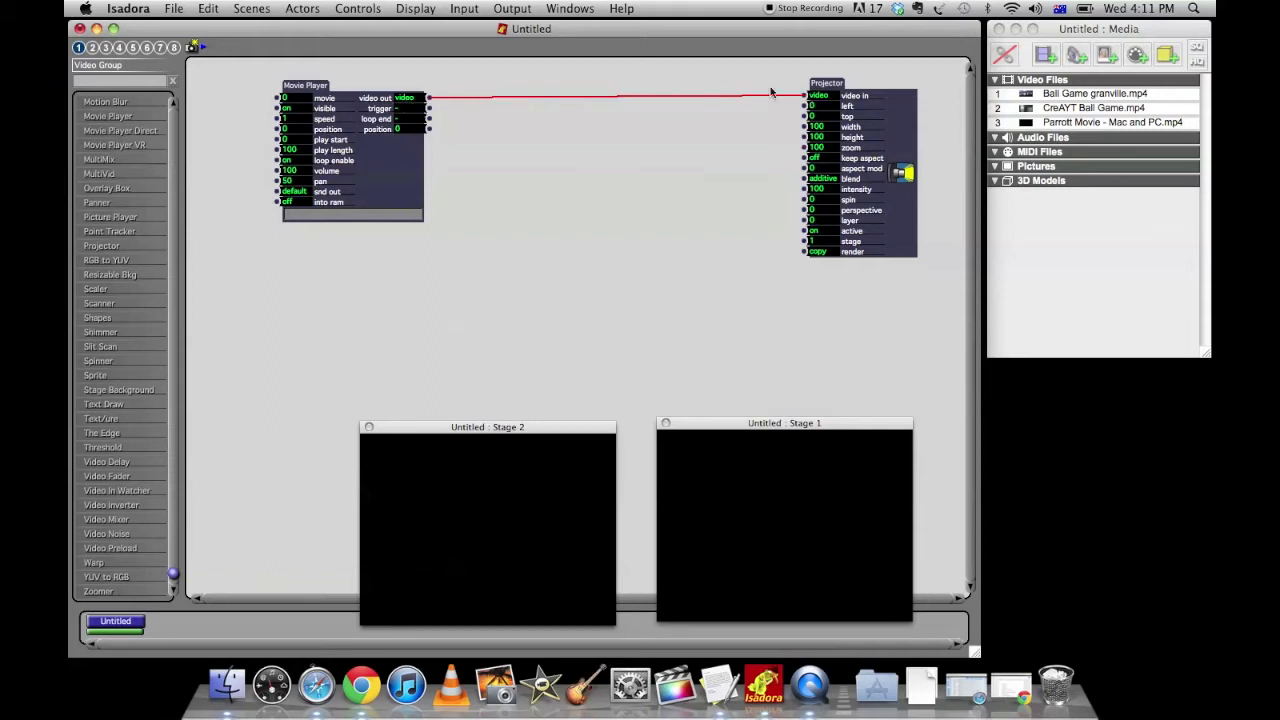
pyautogui.moveTo(884, 72)
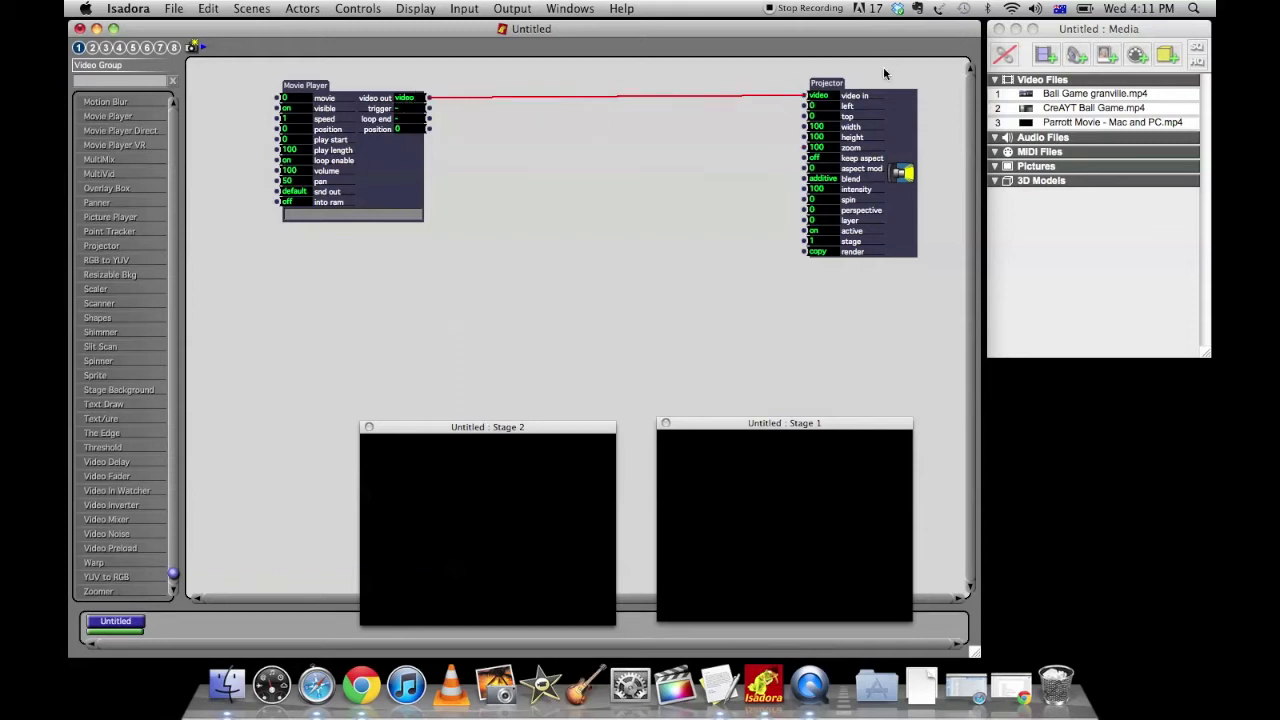
pyautogui.moveTo(452, 184)
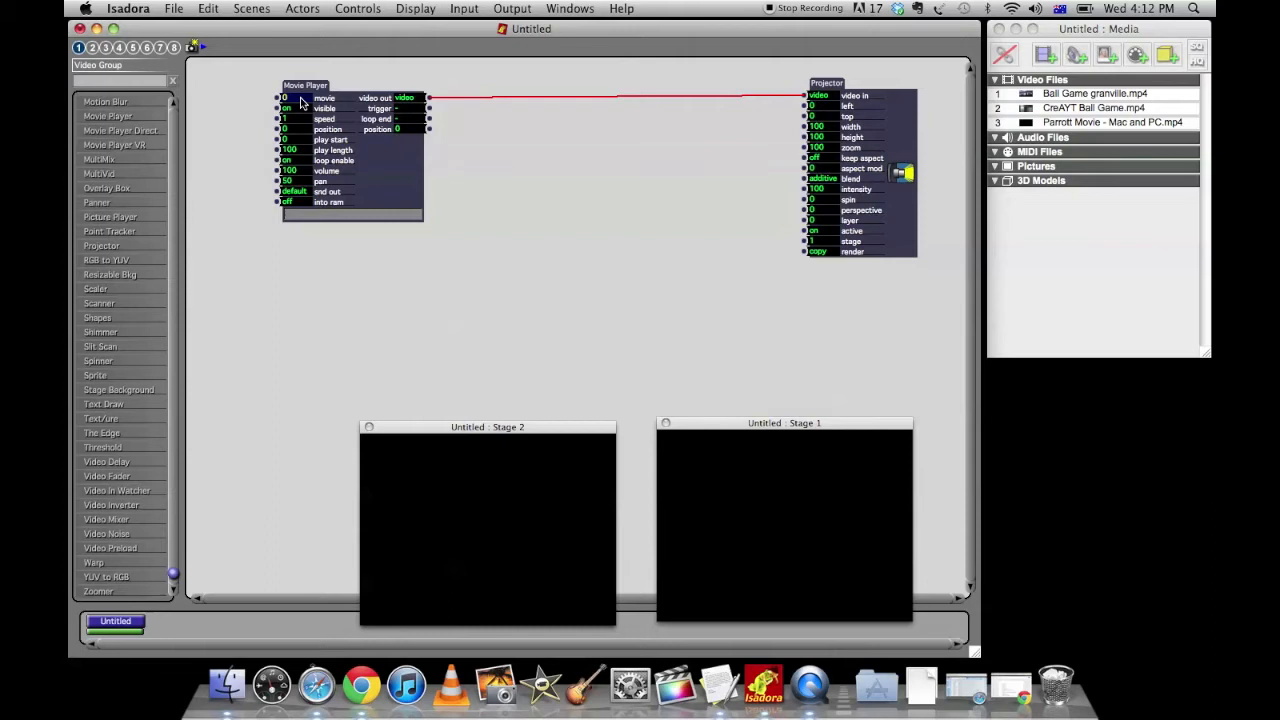
pyautogui.click(284, 96)
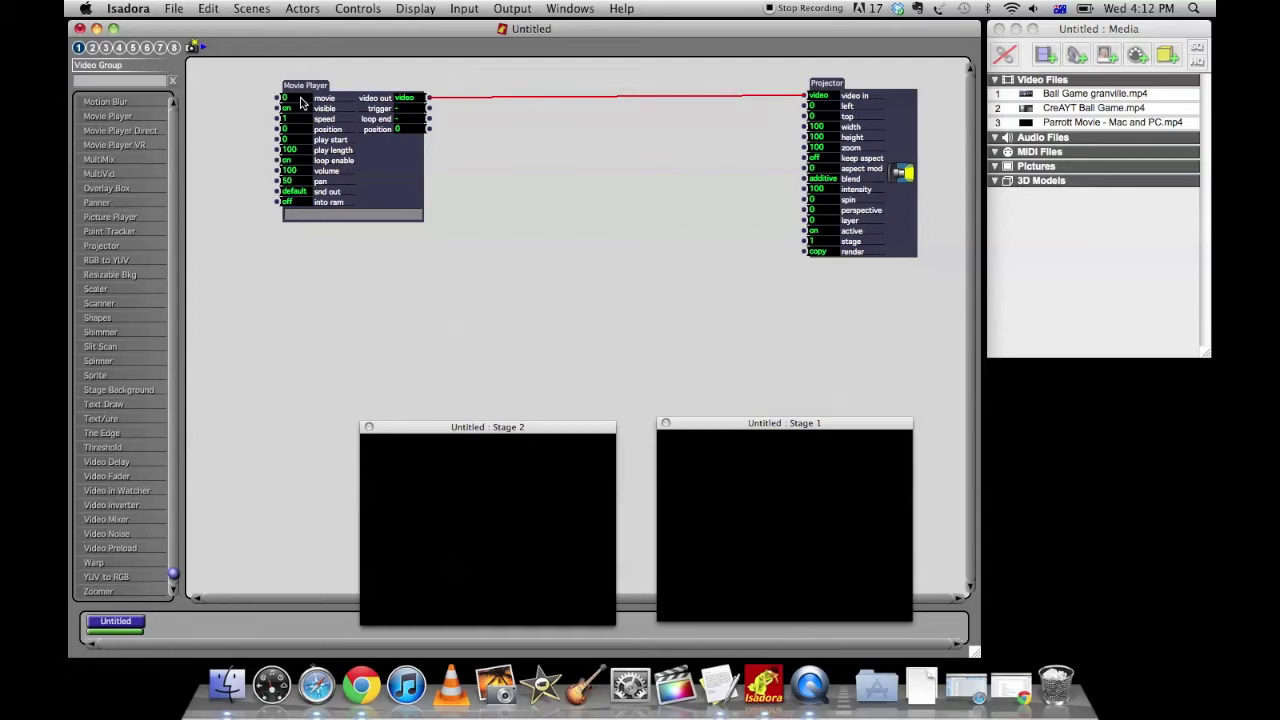
pyautogui.moveTo(300, 148)
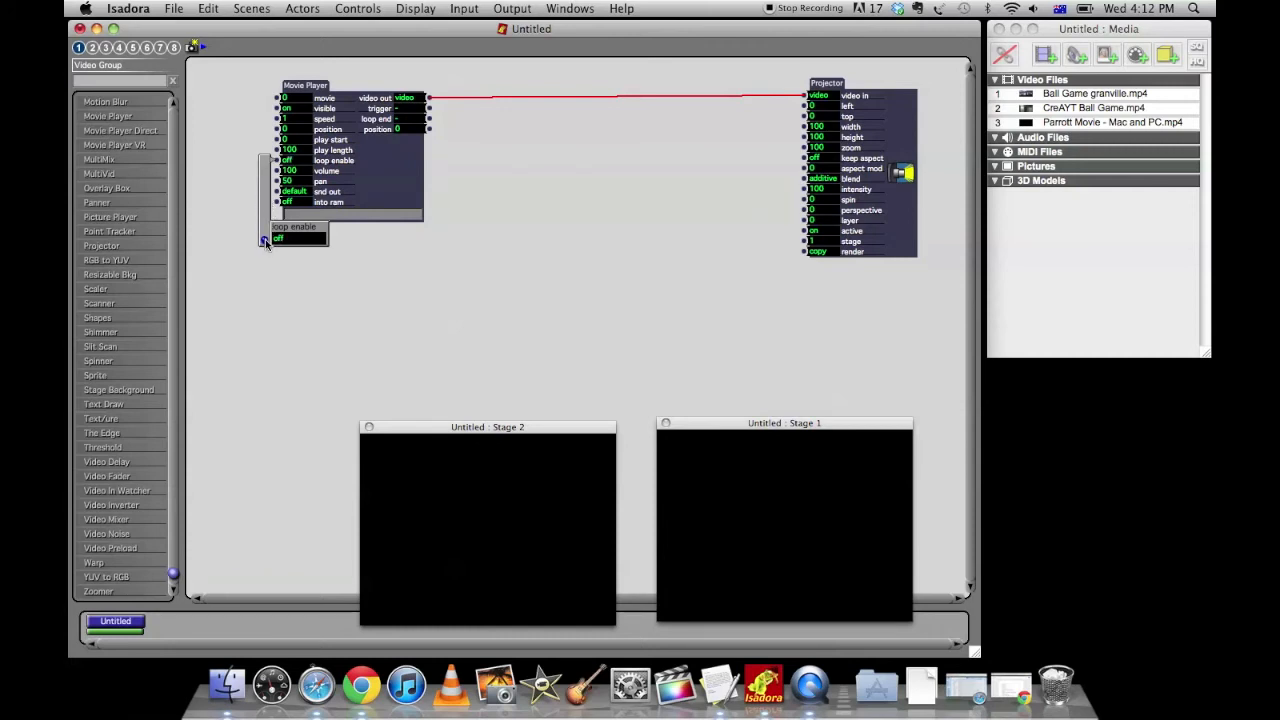
pyautogui.click(278, 238)
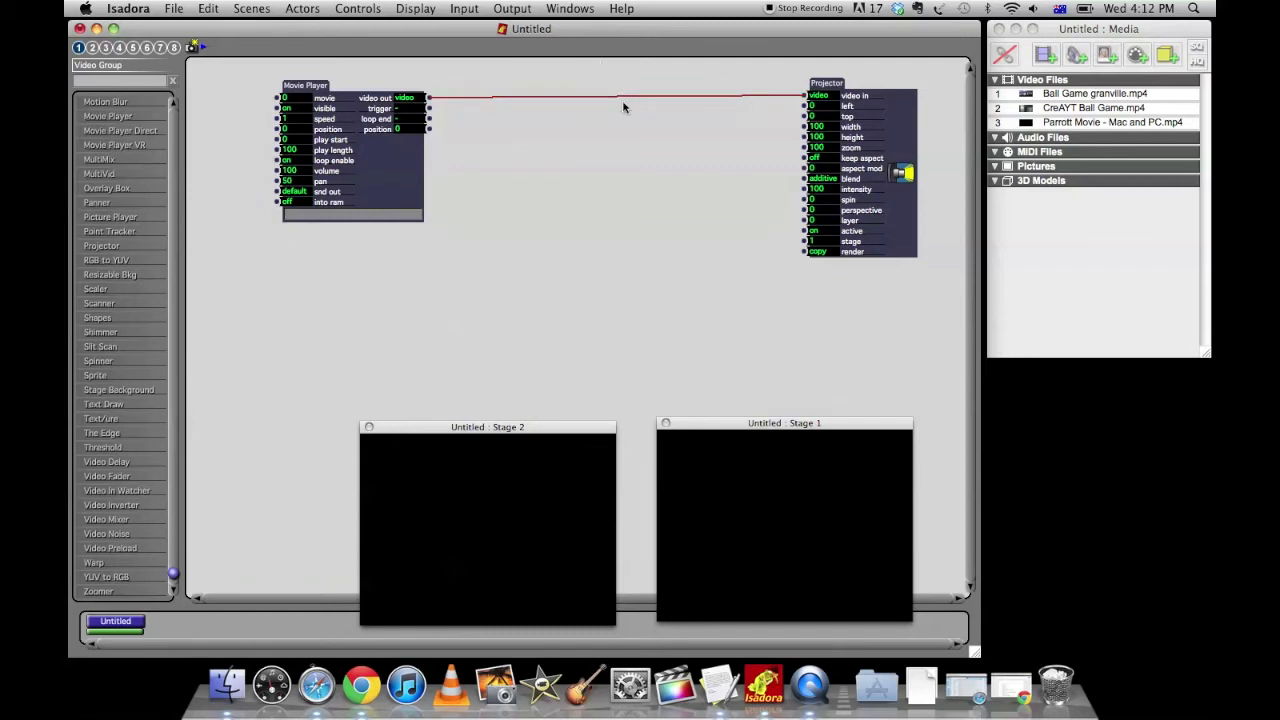
pyautogui.moveTo(618, 104)
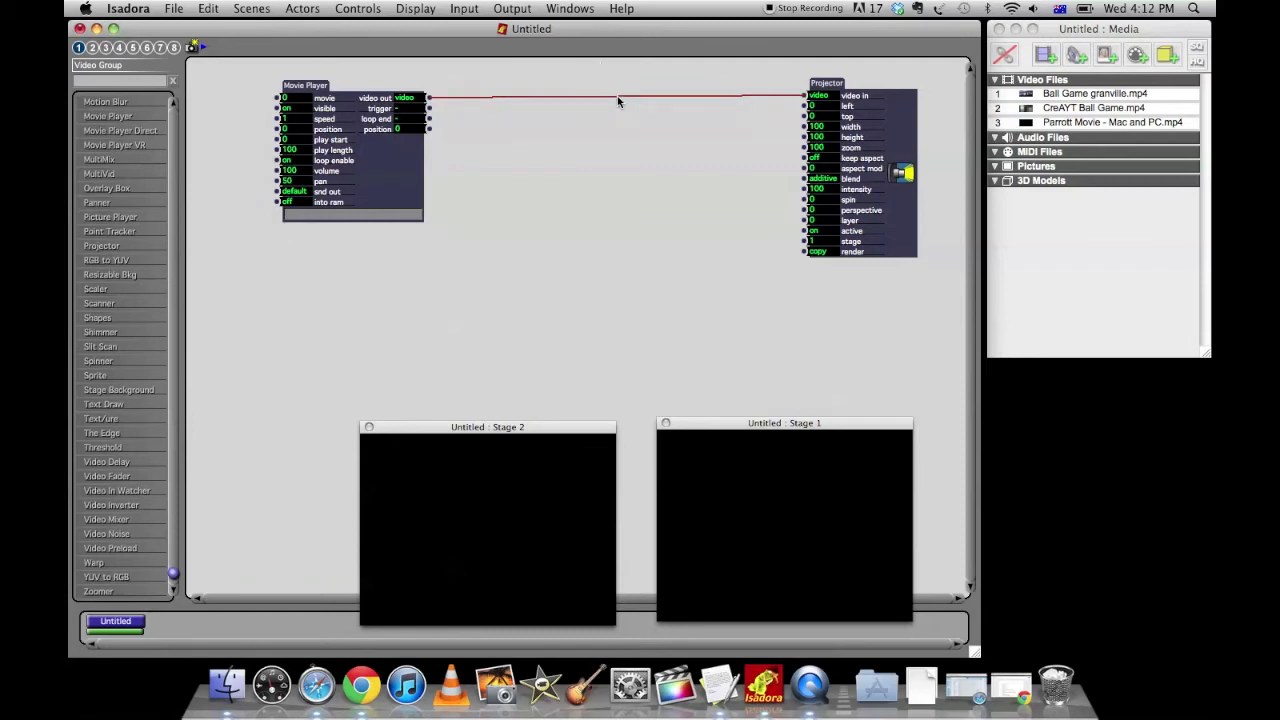
# Step: Replace the direct cord with Movie Player to Video Fader to Projector cabling
pyautogui.click(108, 476)
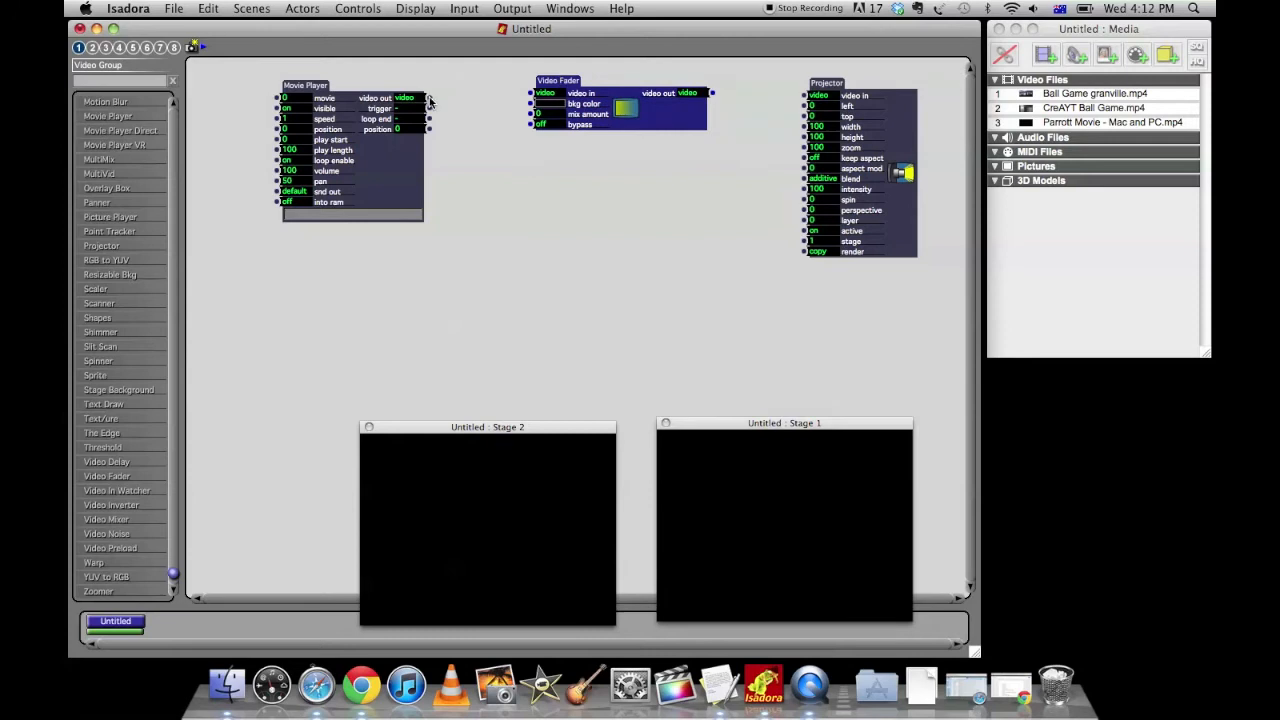
pyautogui.moveTo(428, 100); pyautogui.dragTo(536, 92)
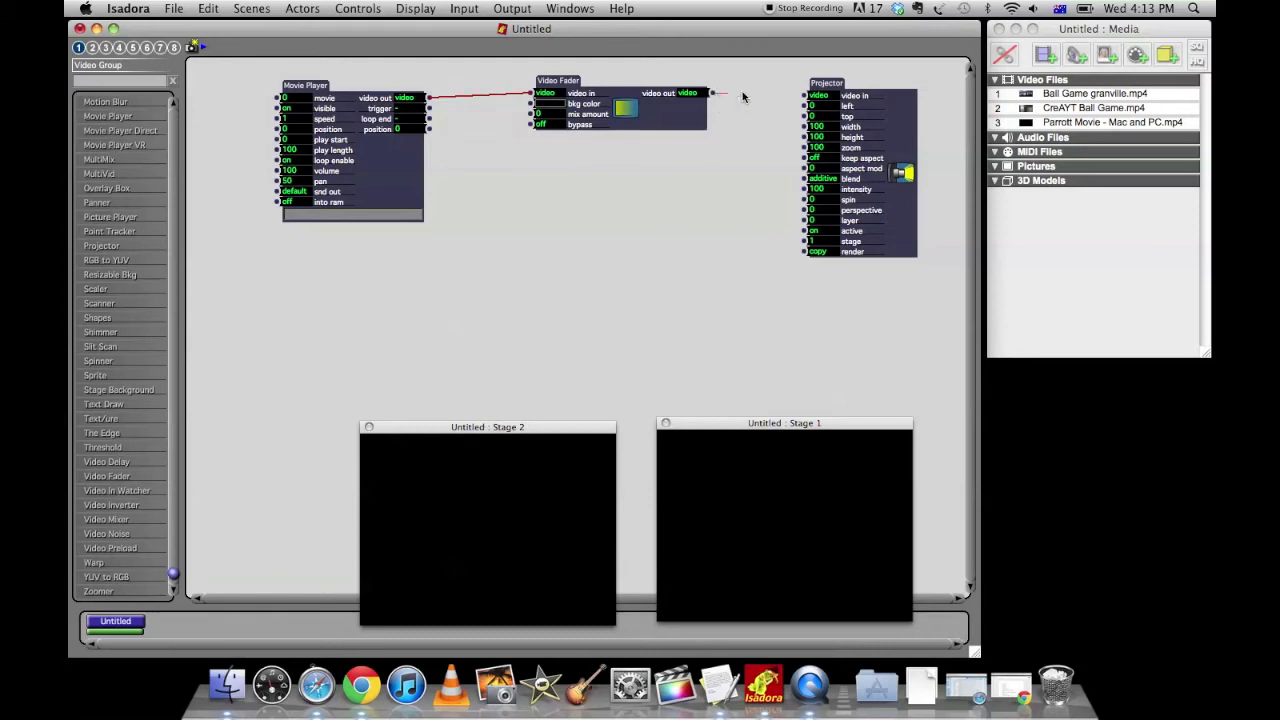
pyautogui.moveTo(710, 94); pyautogui.dragTo(804, 96)
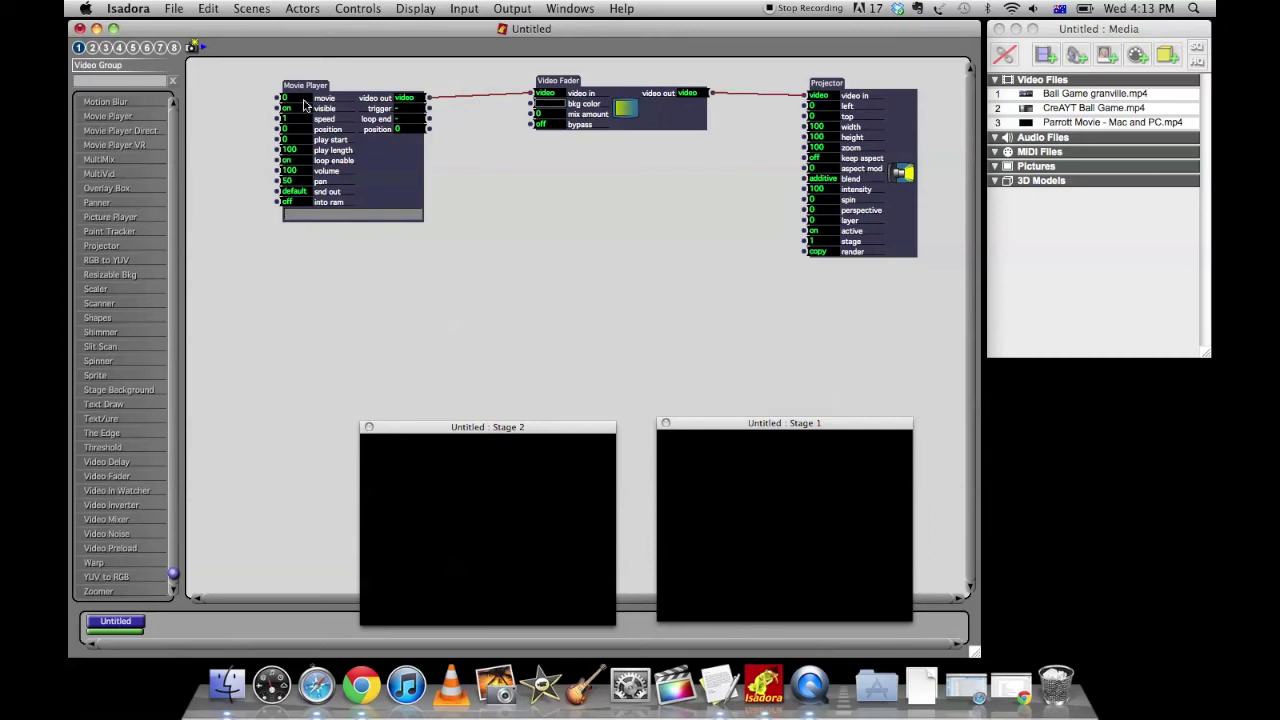
pyautogui.moveTo(556, 306)
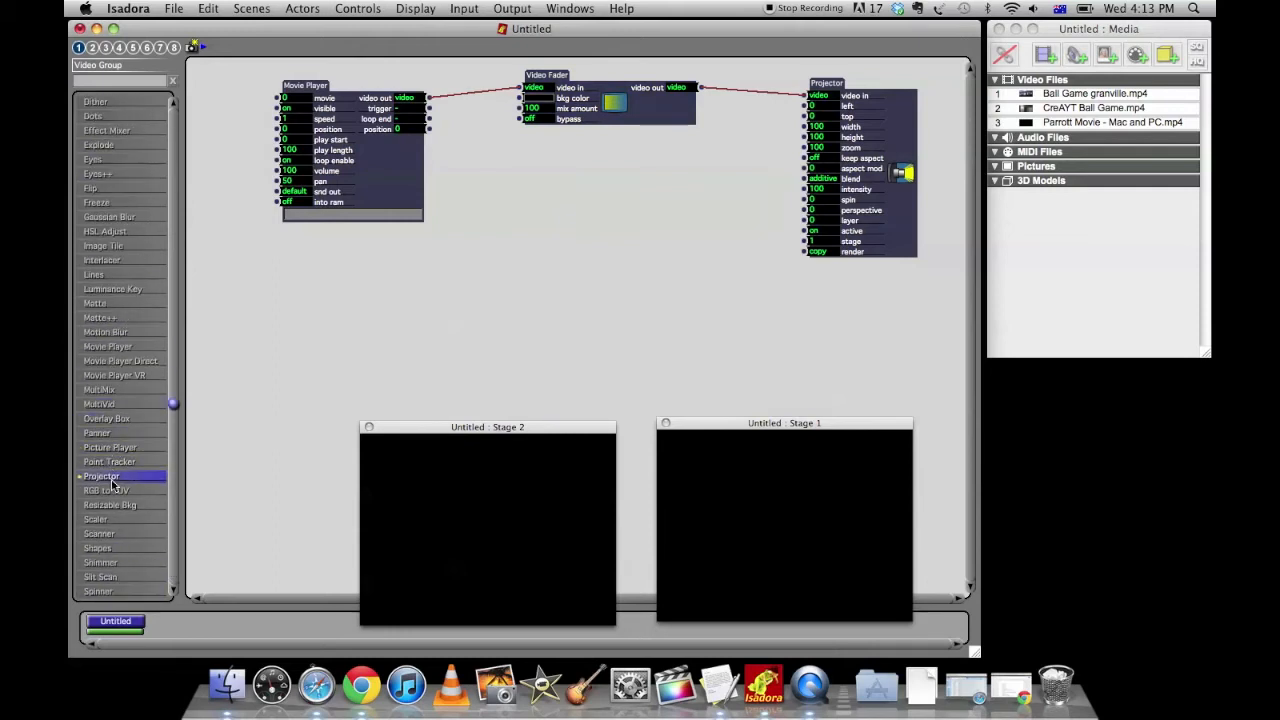
# Step: Add a second Projector below the first and raise the Video Fader mix so the movie appears on both stages
pyautogui.doubleClick(100, 476)
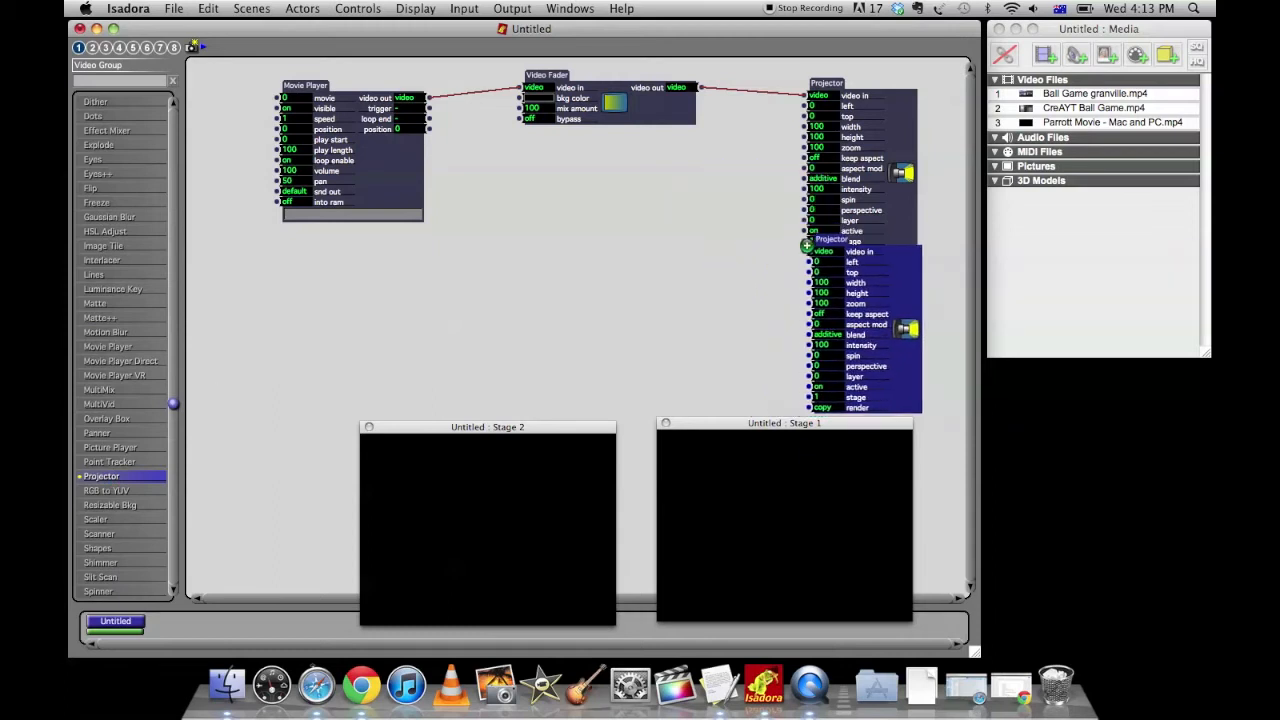
pyautogui.moveTo(860, 238); pyautogui.dragTo(698, 236)
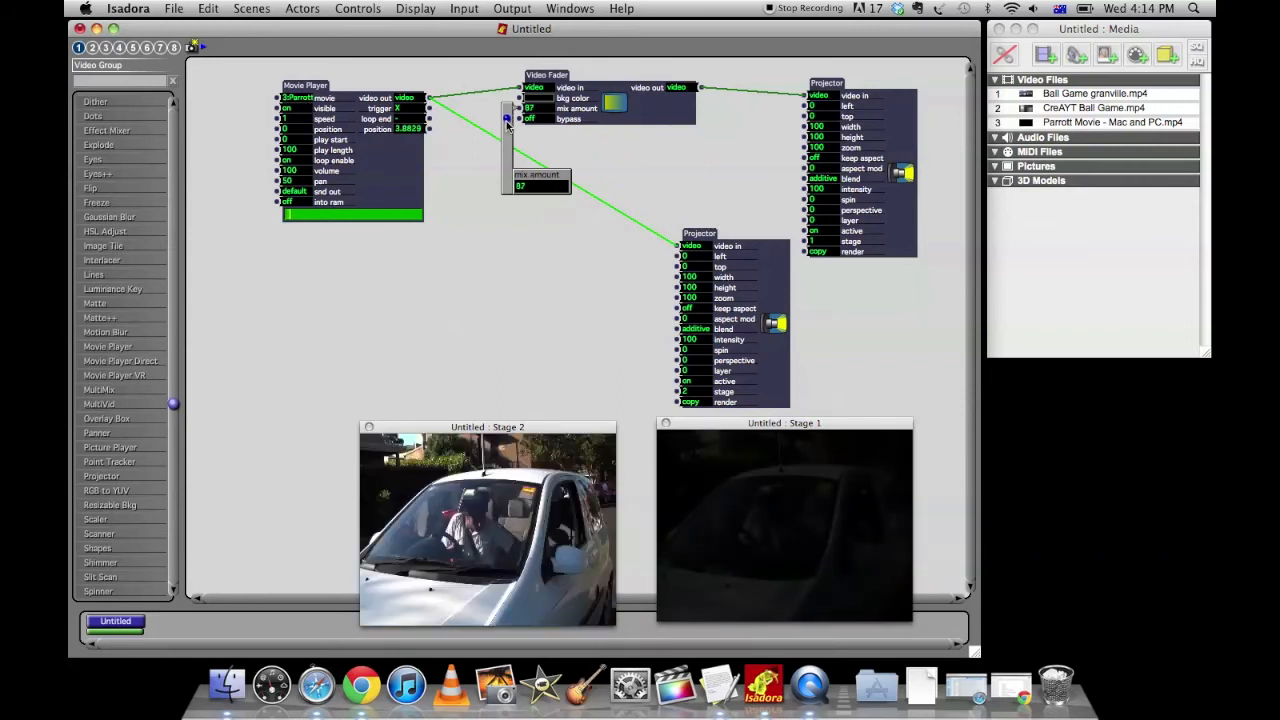
pyautogui.moveTo(506, 120); pyautogui.dragTo(506, 156)
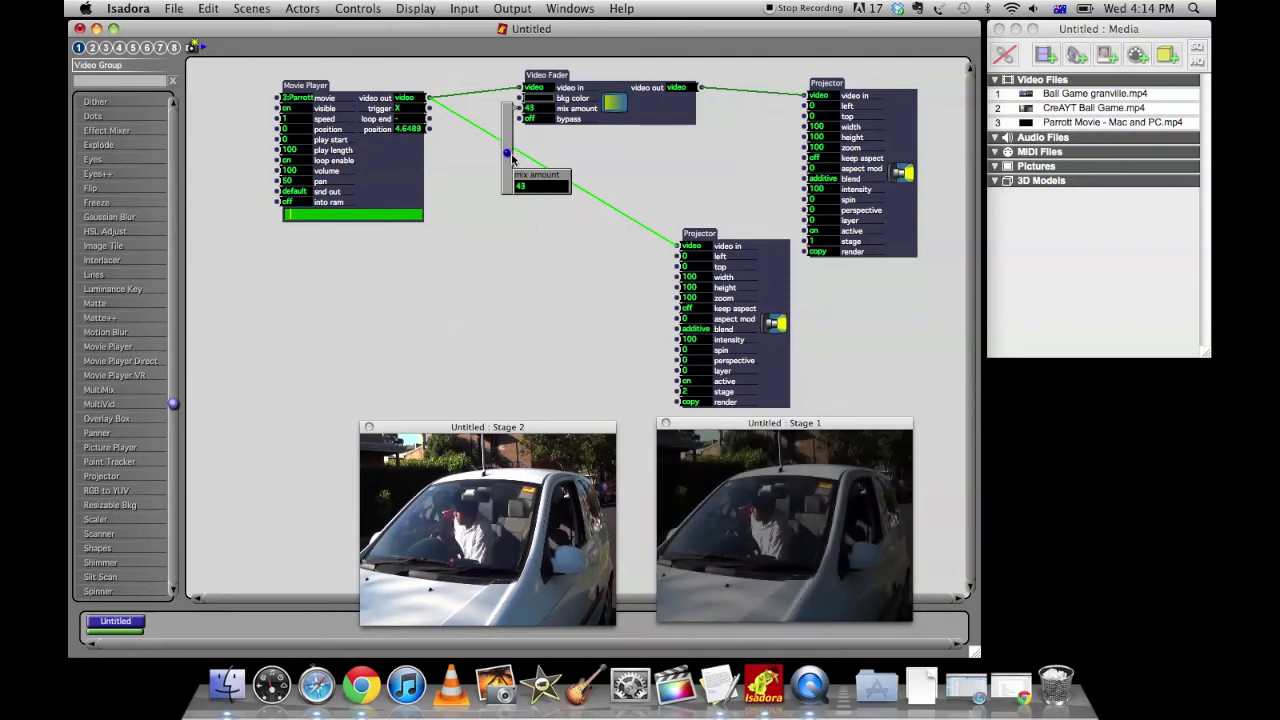
pyautogui.moveTo(508, 156); pyautogui.dragTo(508, 188)
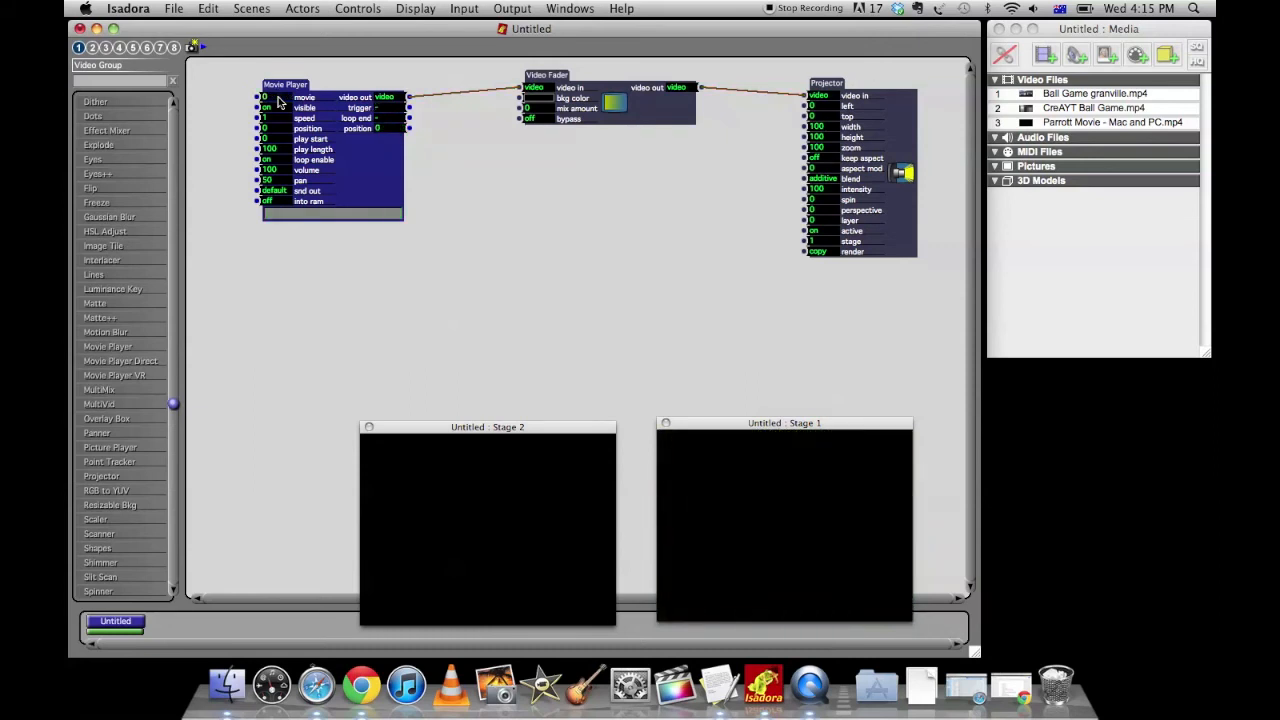
pyautogui.moveTo(288, 84)
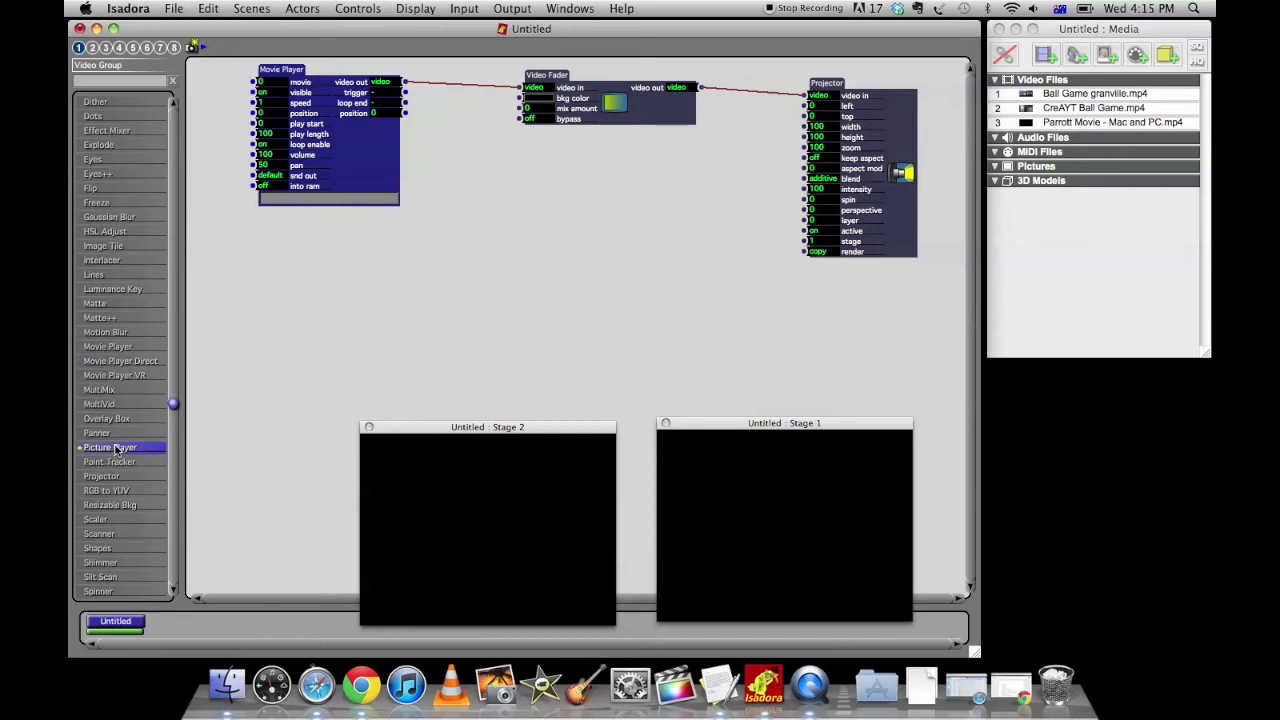
pyautogui.moveTo(112, 448)
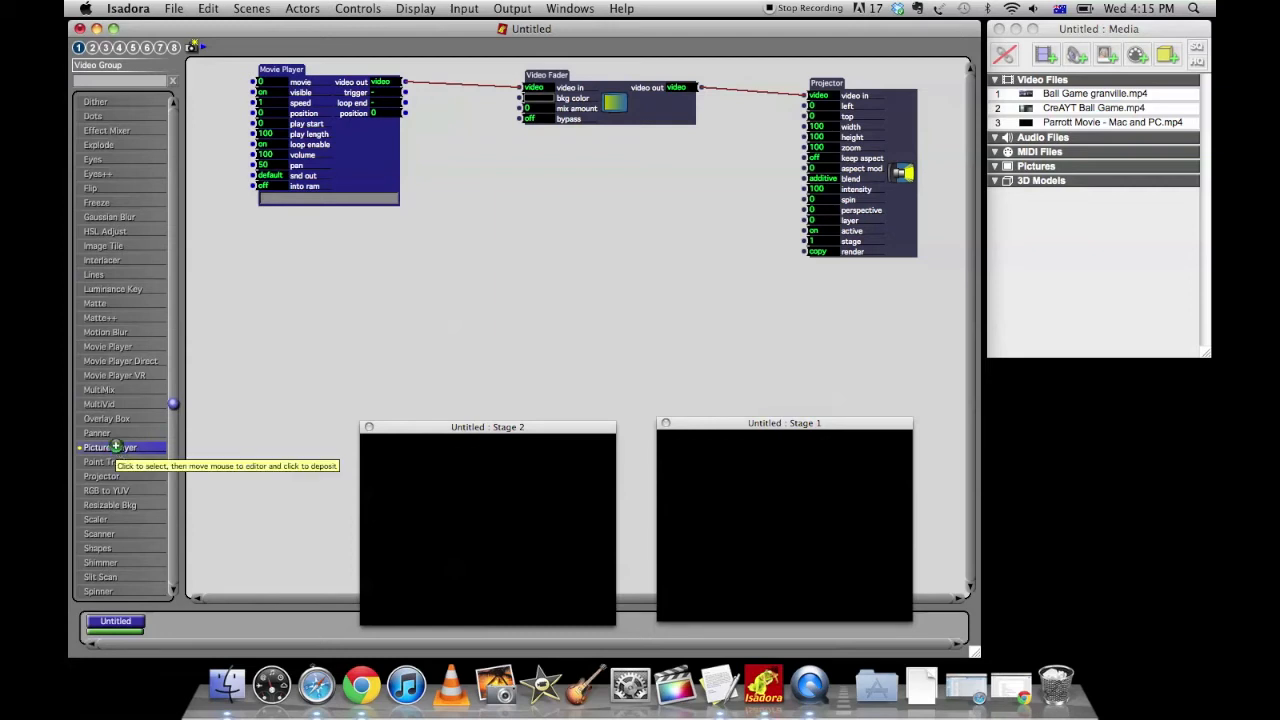
# Step: Add a Picture Player feeding the Video Fader's second input, confirming the second-stream warning
pyautogui.click(356, 268)
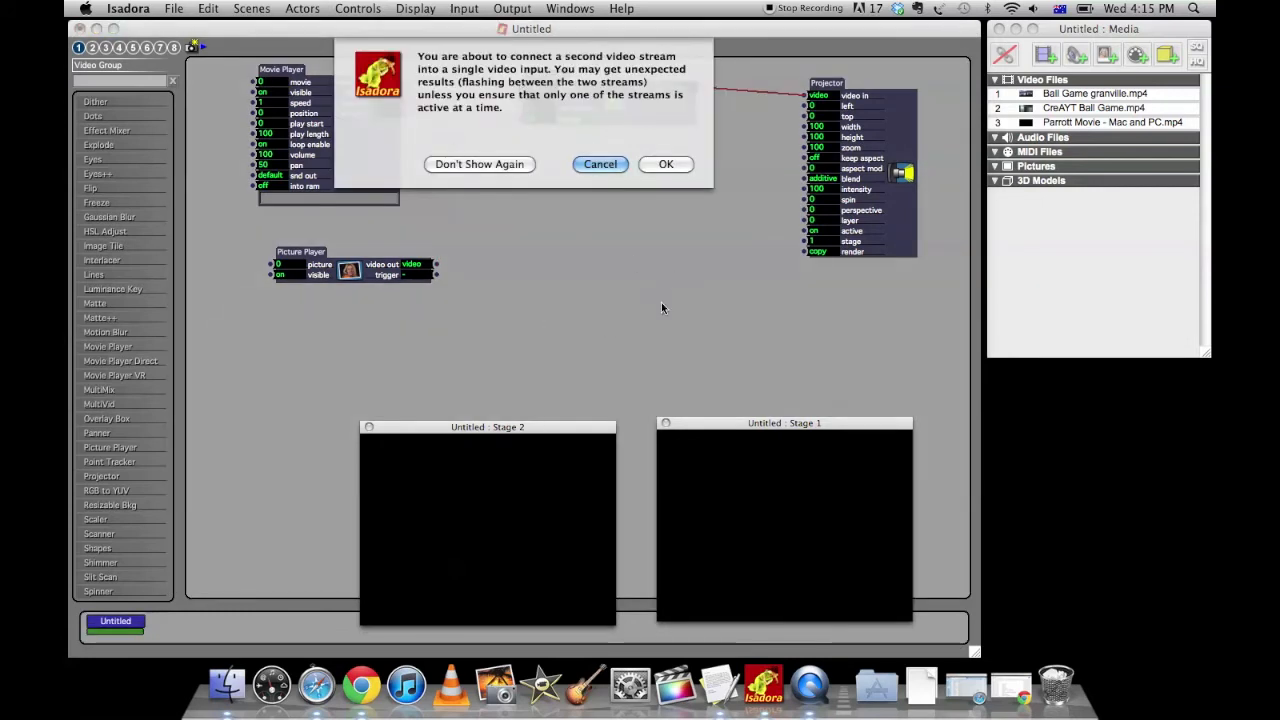
pyautogui.moveTo(668, 212)
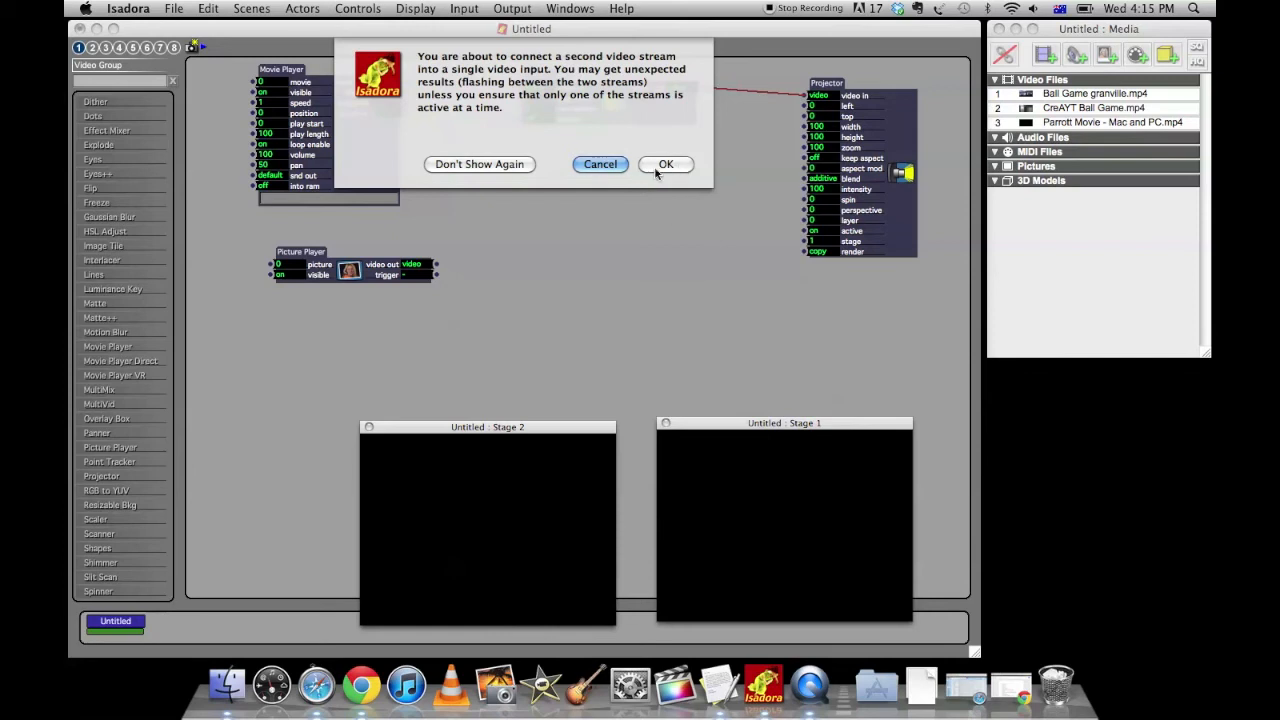
pyautogui.click(666, 164)
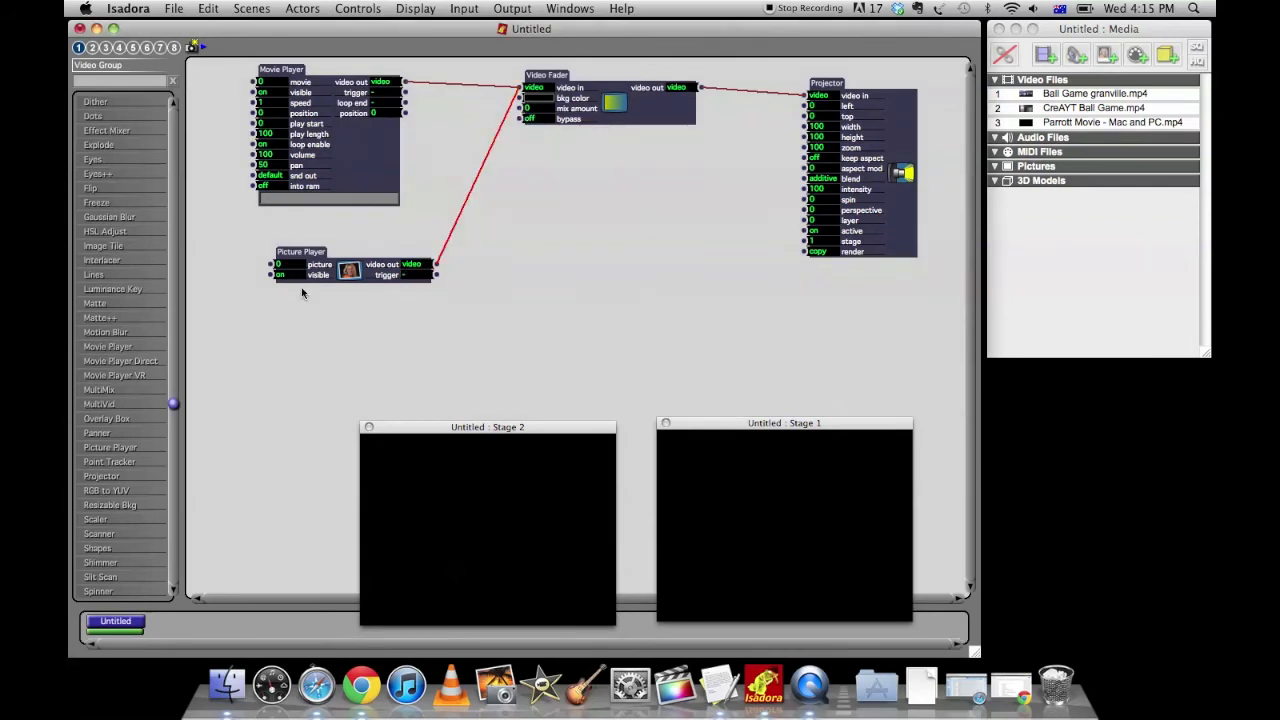
pyautogui.click(172, 8)
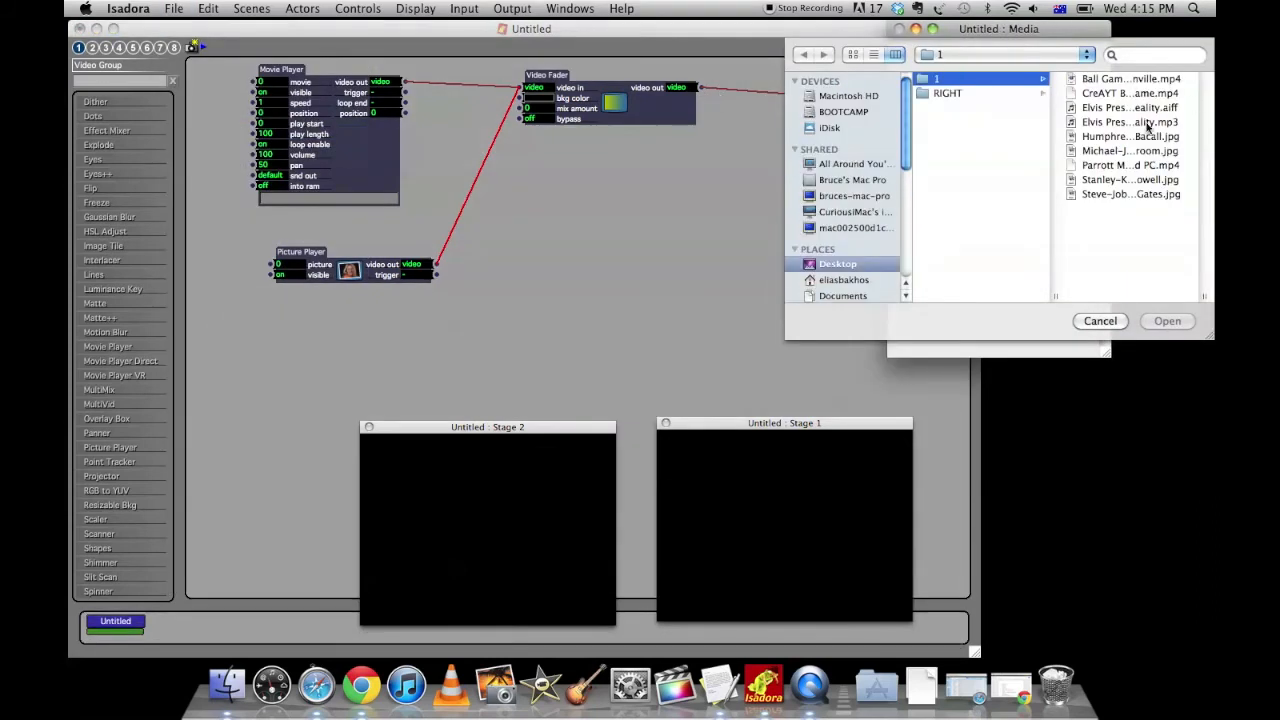
# Step: Select the four .jpg photos, including Steve Jobs and Bill Gates, and import them
pyautogui.click(968, 152)
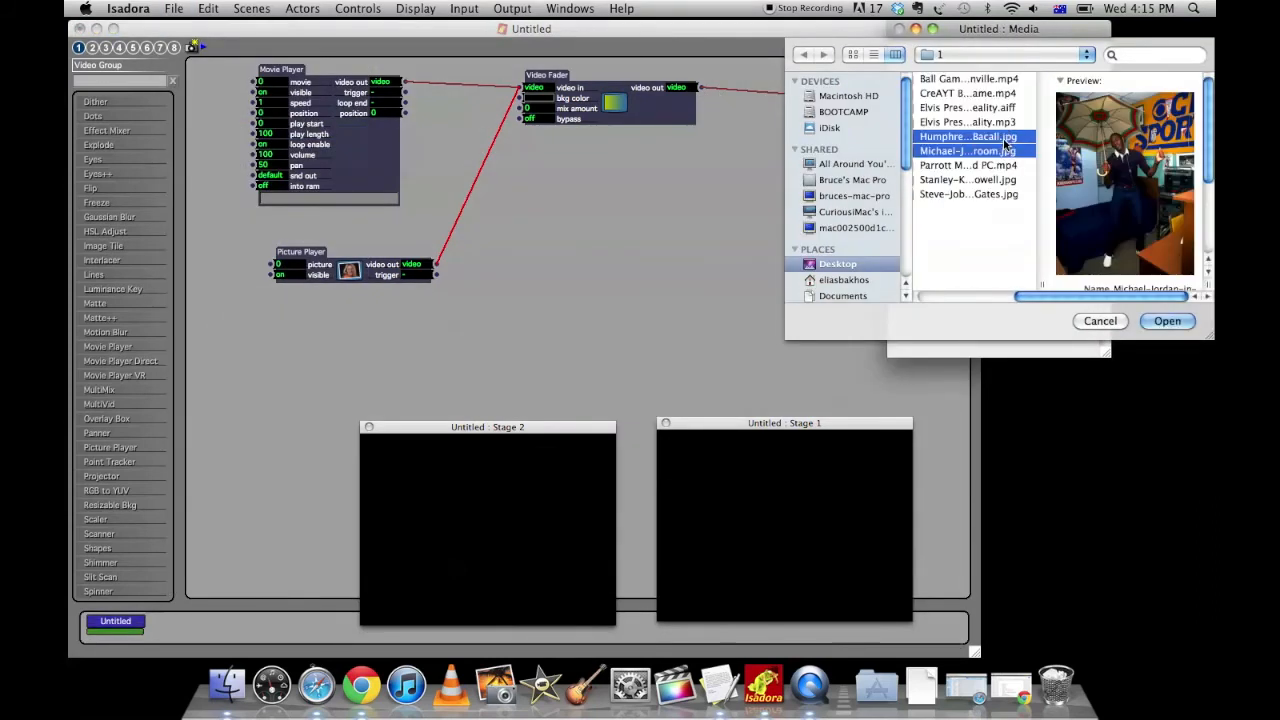
pyautogui.click(872, 54)
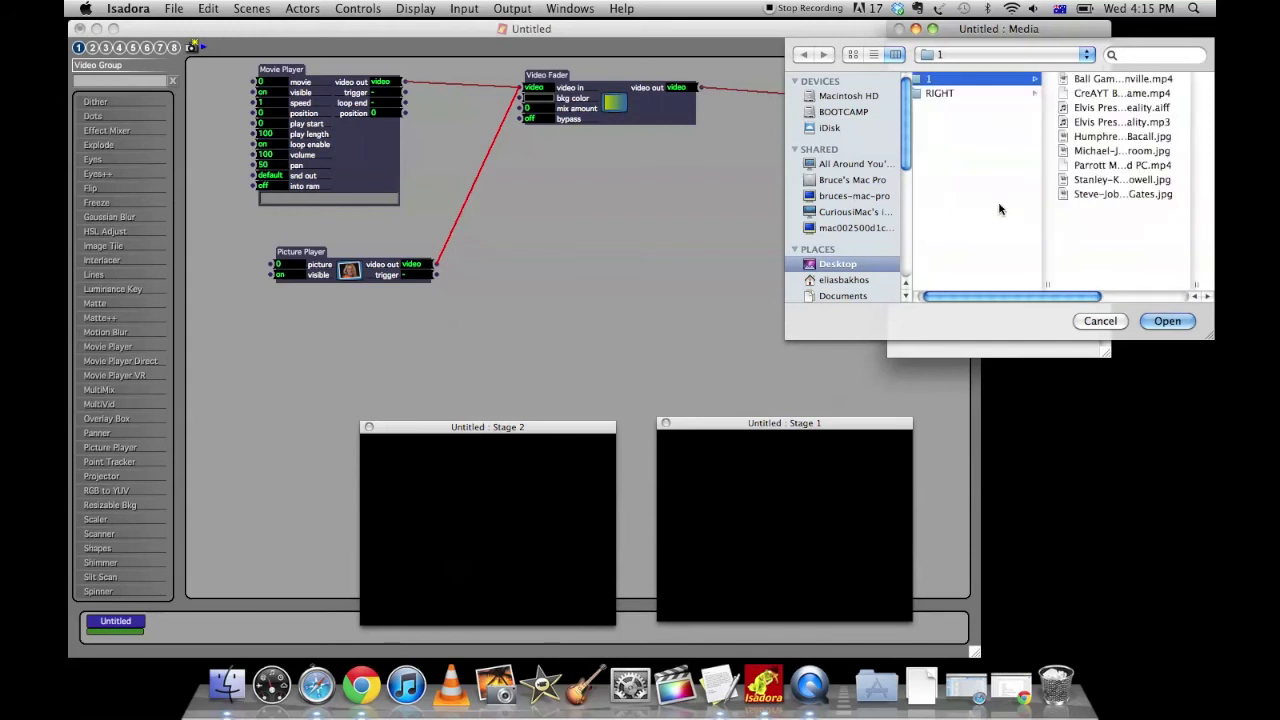
pyautogui.click(968, 180)
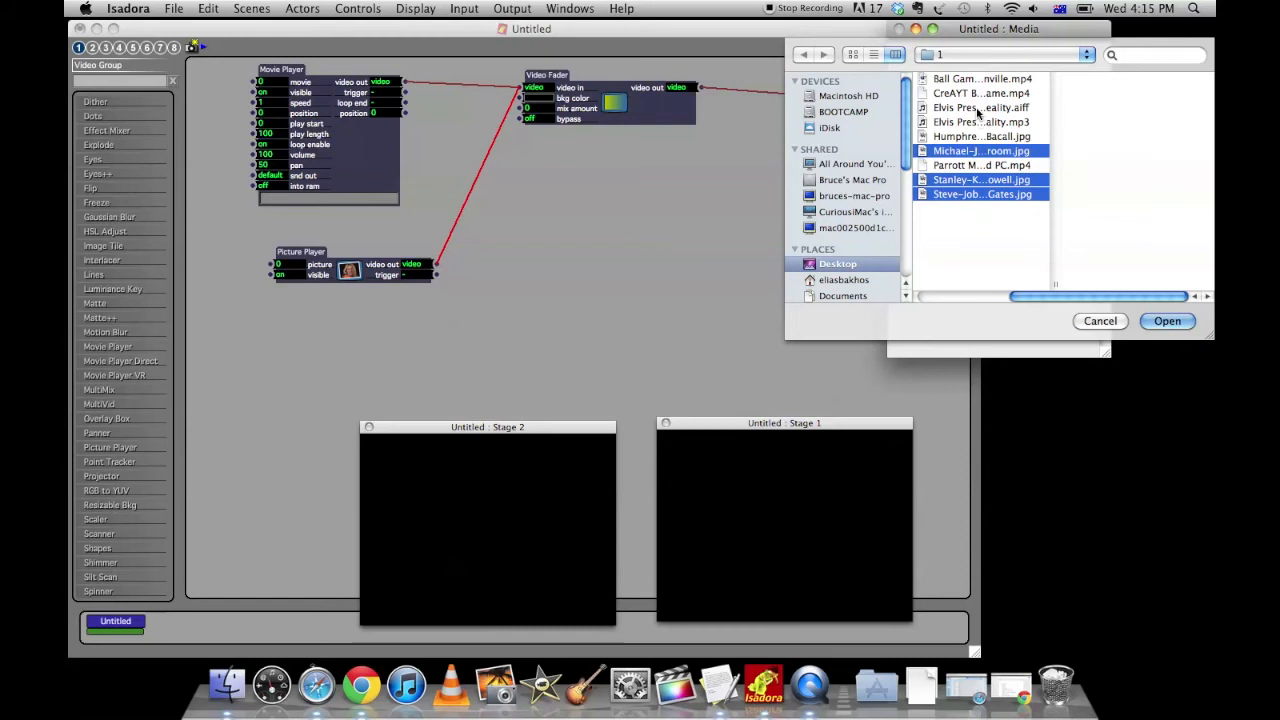
pyautogui.click(980, 136)
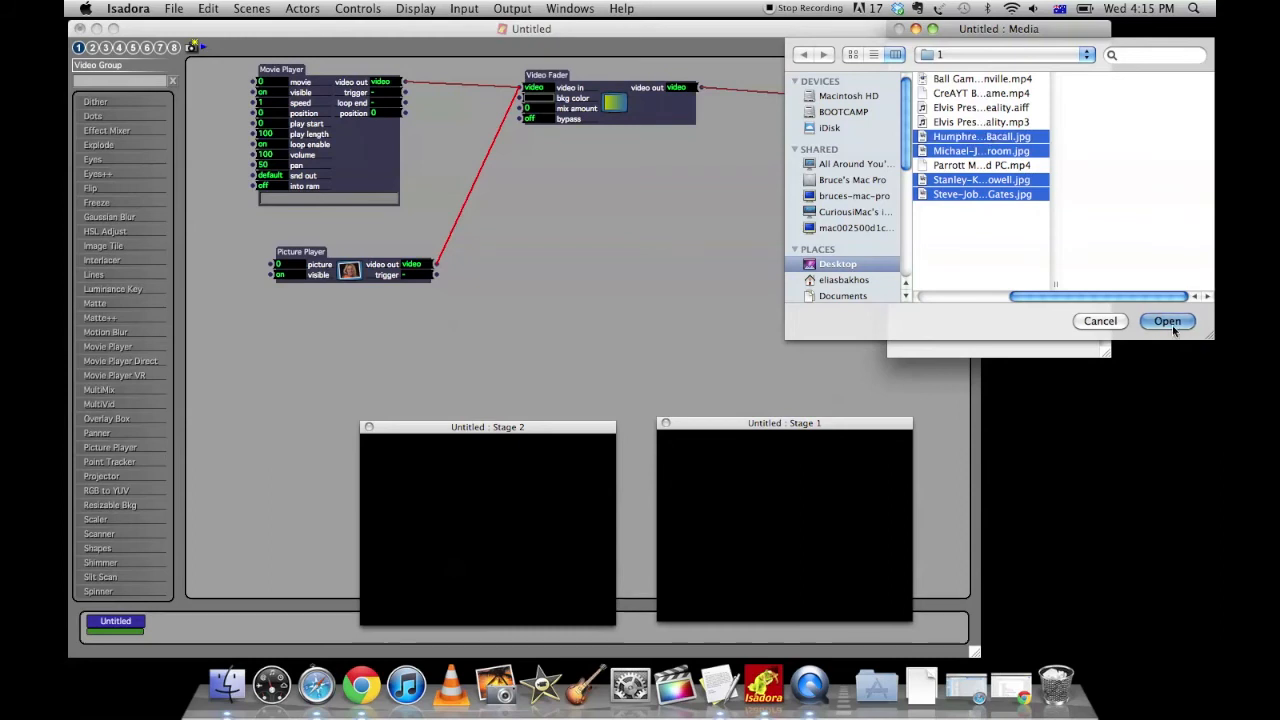
pyautogui.click(1168, 320)
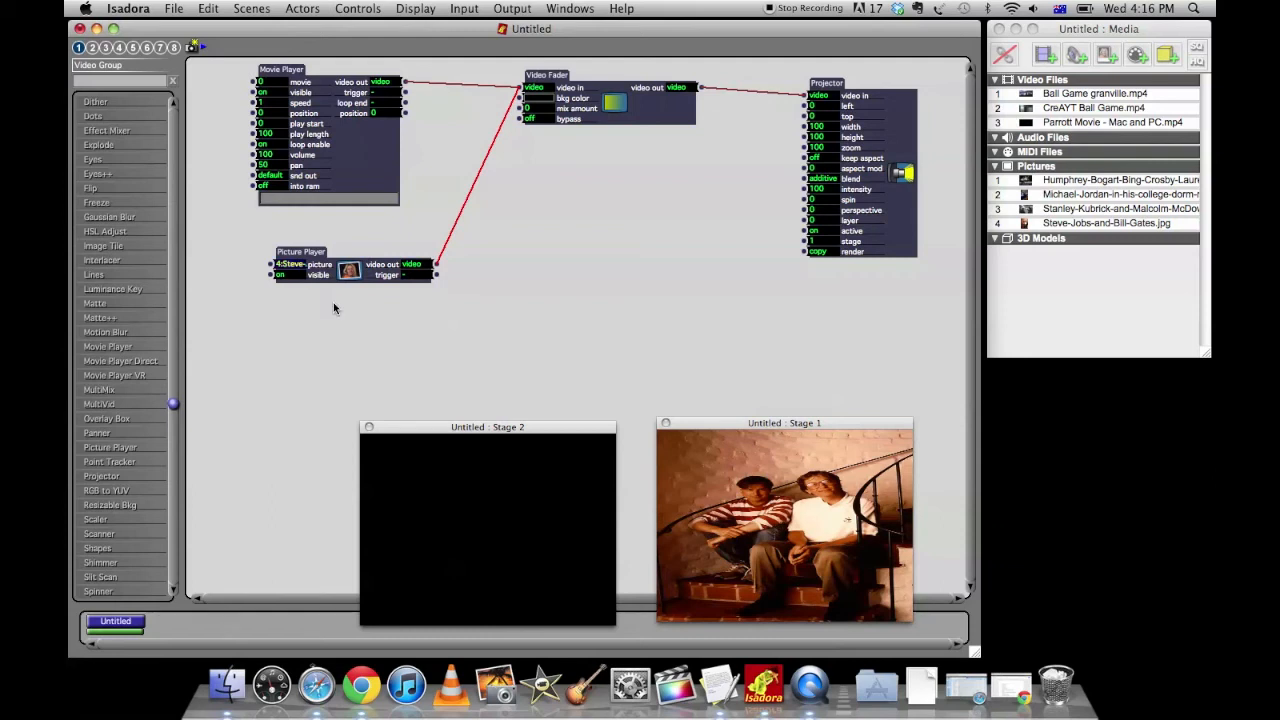
pyautogui.moveTo(292, 268)
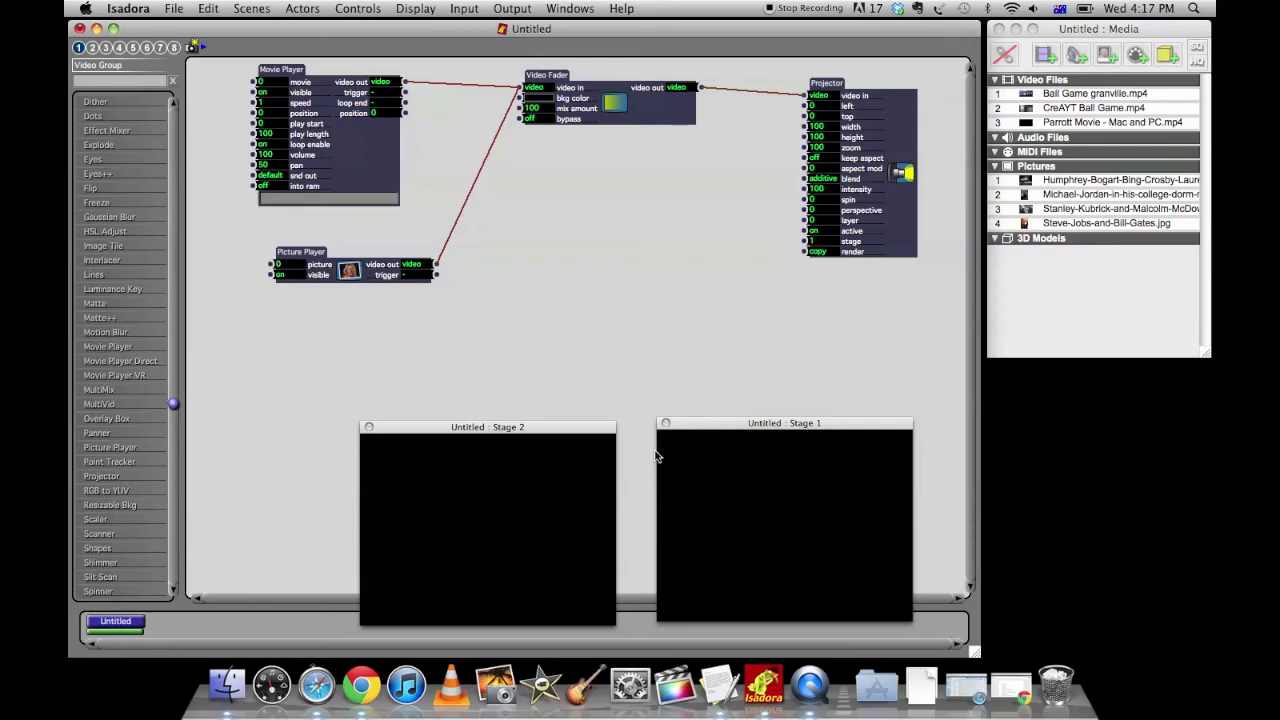
pyautogui.moveTo(338, 304)
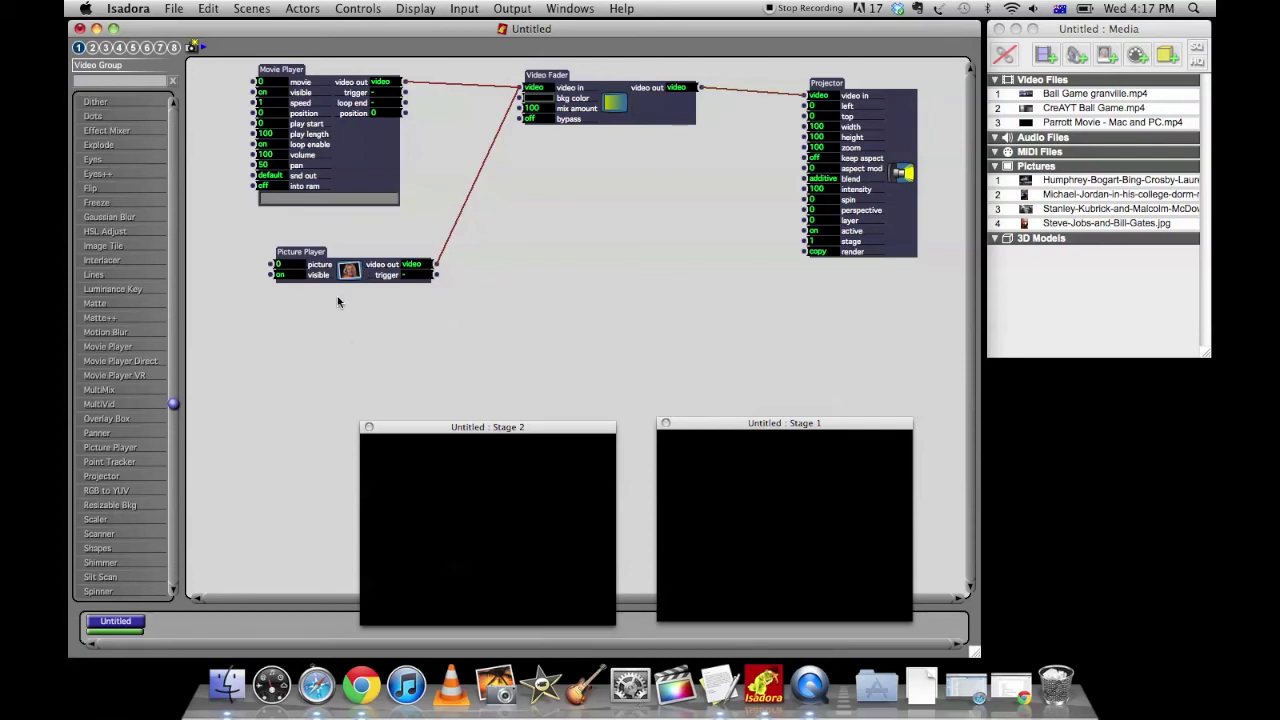
# Step: Nudge the Picture Player aside and place a Sound Player actor from the Audio Group bin
pyautogui.moveTo(300, 252); pyautogui.dragTo(284, 238)
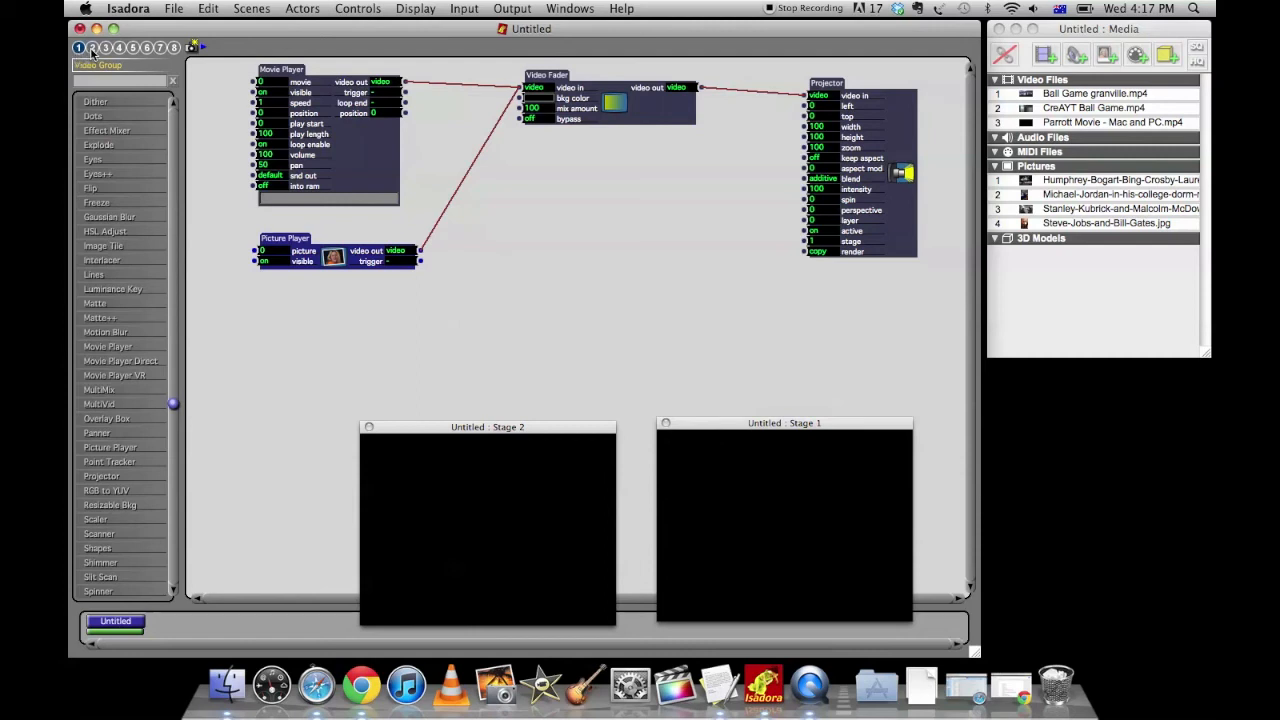
pyautogui.click(92, 48)
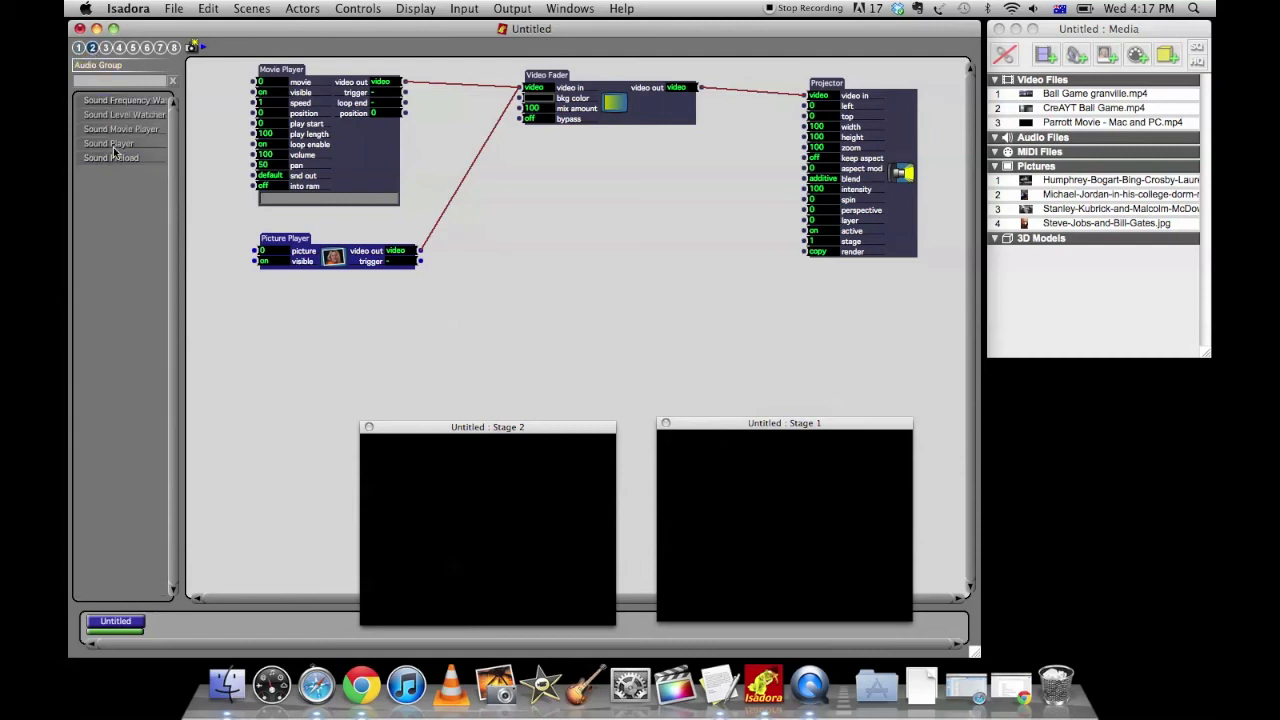
pyautogui.click(108, 144)
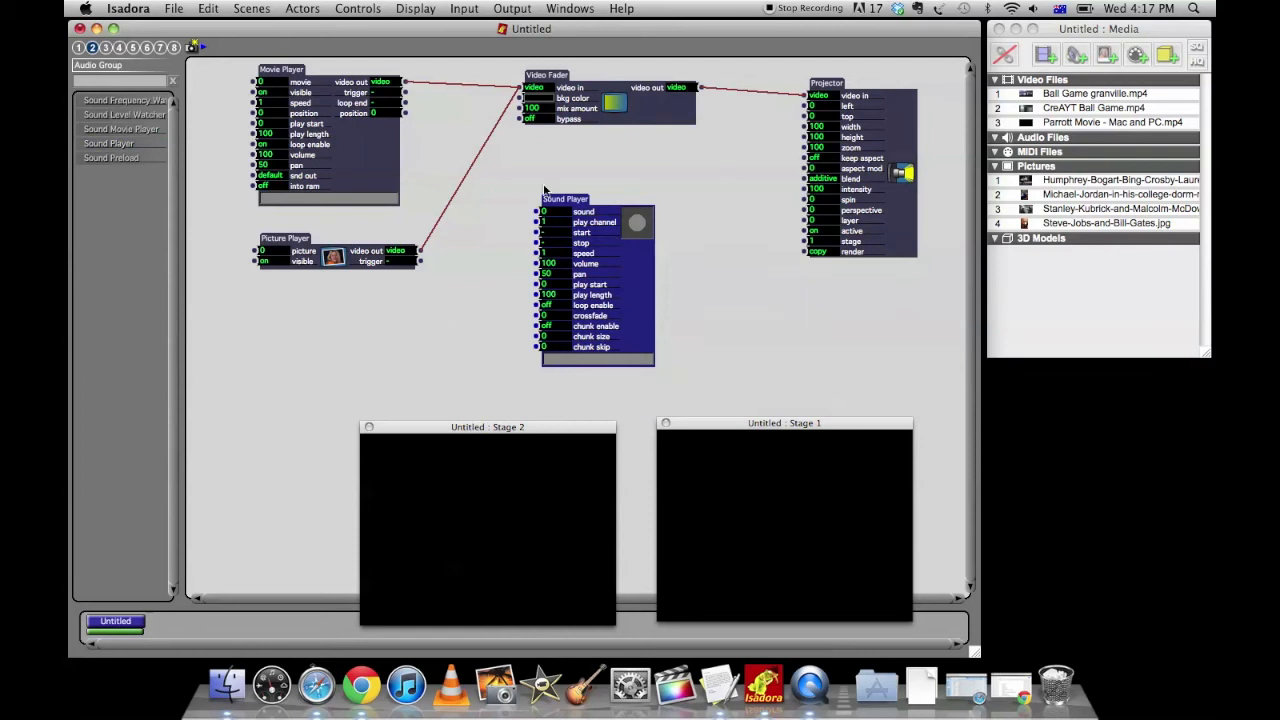
pyautogui.click(172, 8)
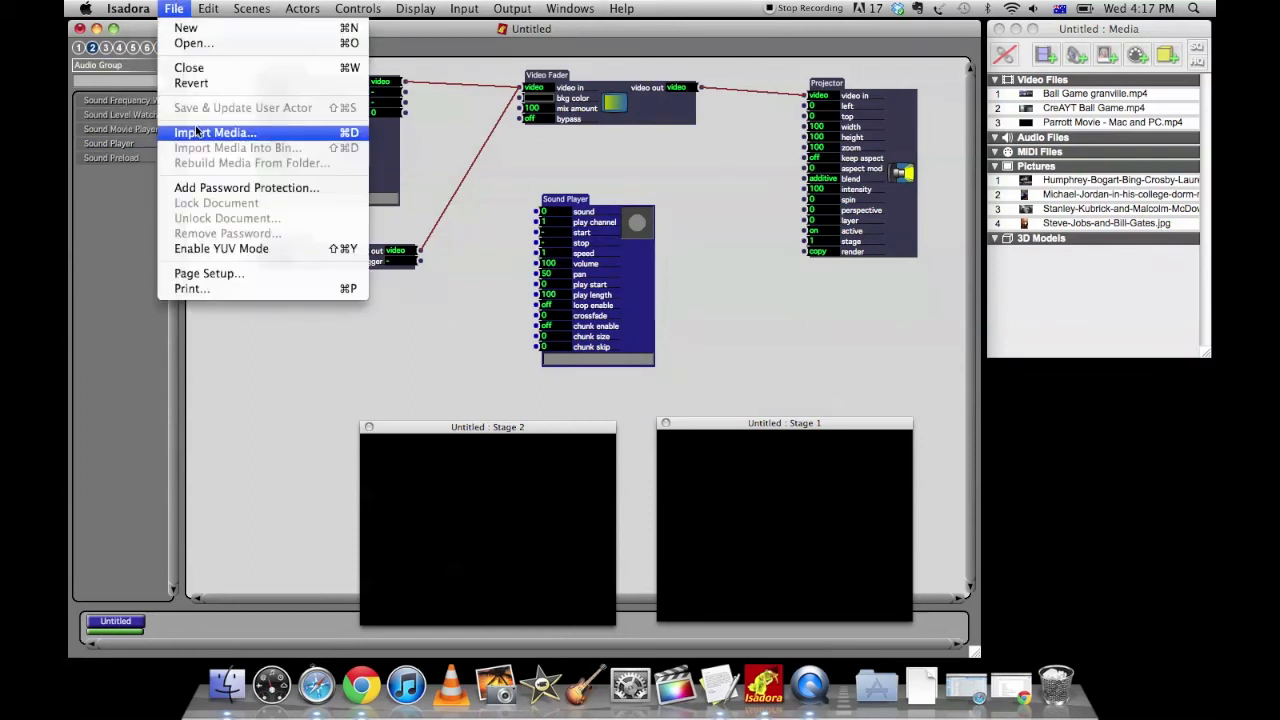
# Step: Import the Elvis Presley Edge of Reality .aiff and .mp3 files via Import Media
pyautogui.click(216, 132)
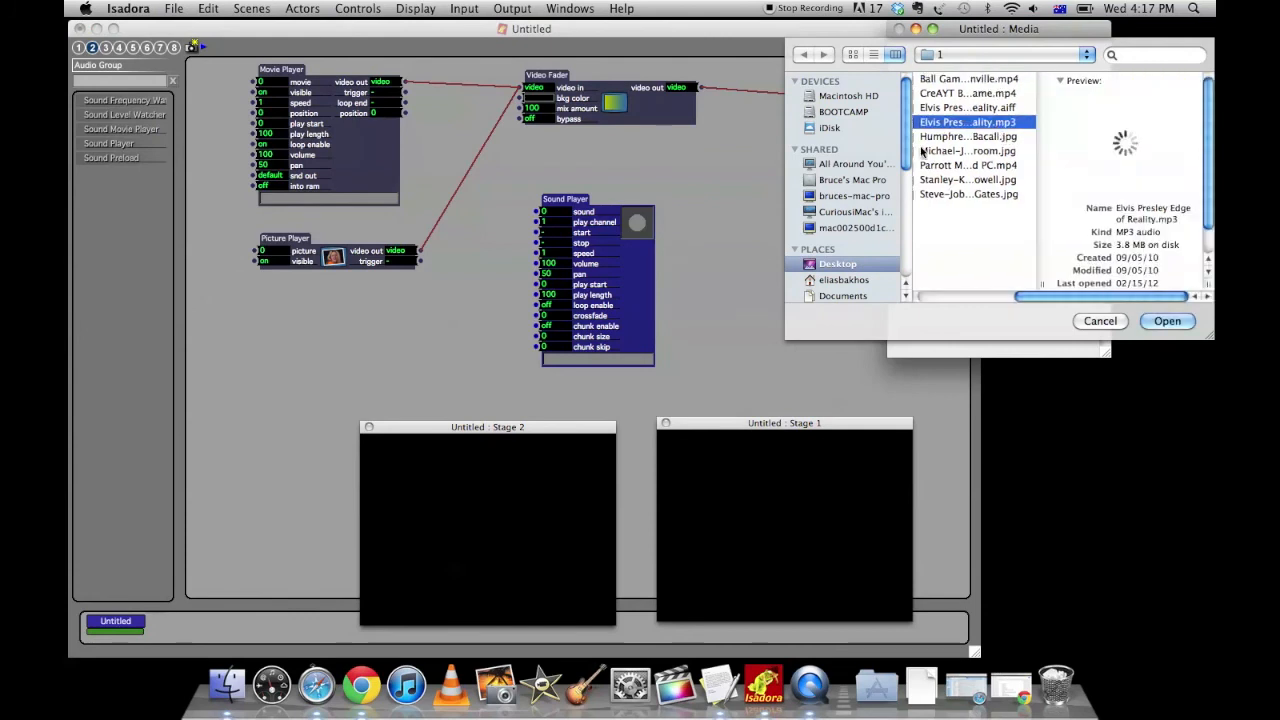
pyautogui.click(968, 108)
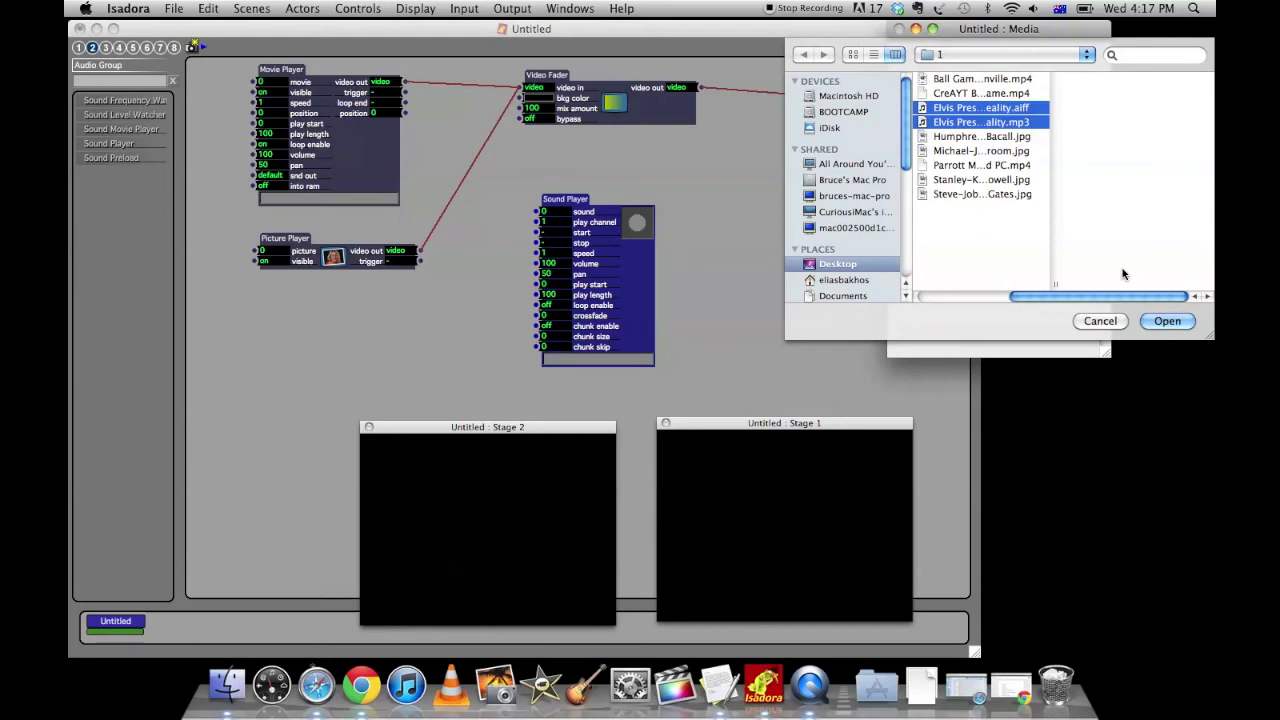
pyautogui.moveTo(1052, 206)
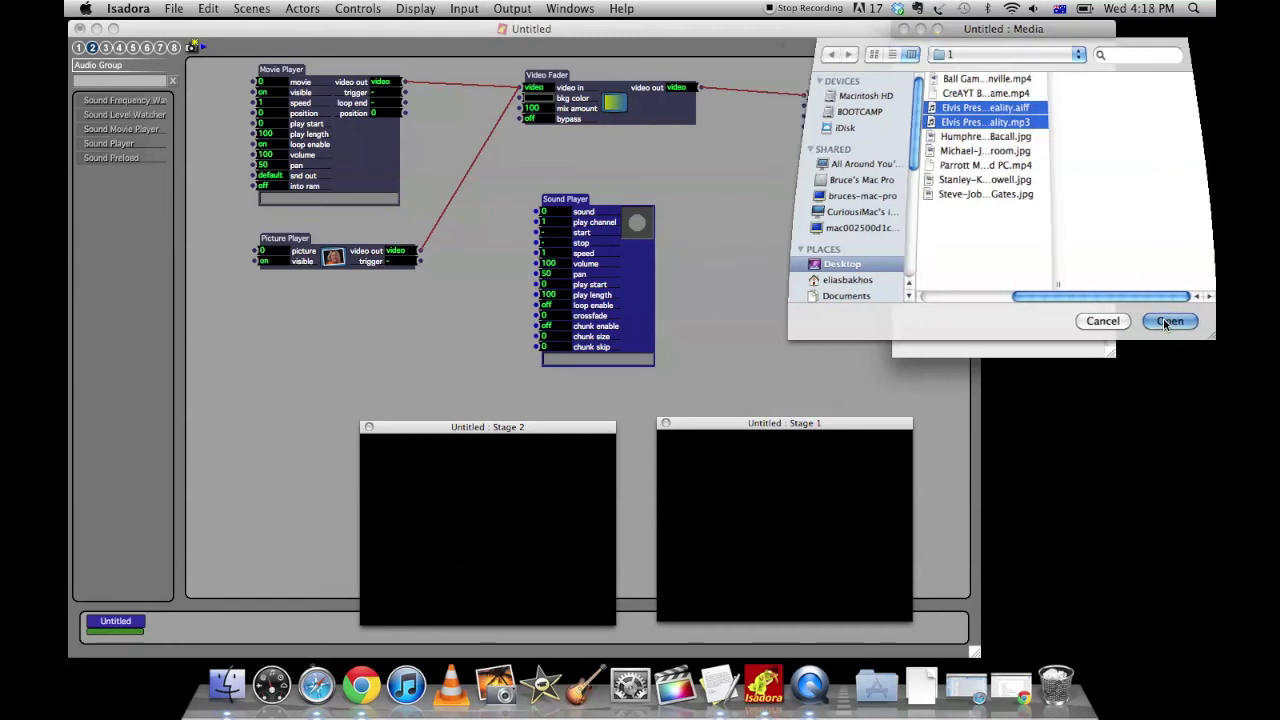
pyautogui.click(1168, 320)
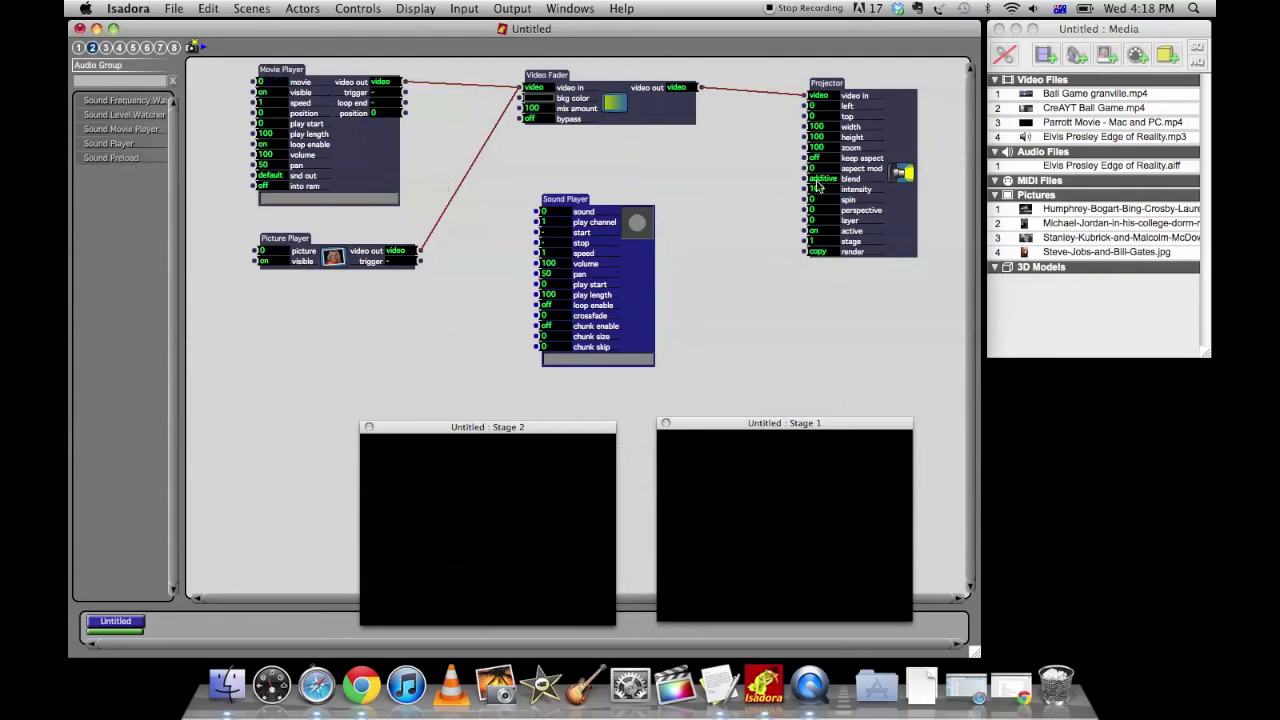
pyautogui.moveTo(622, 232)
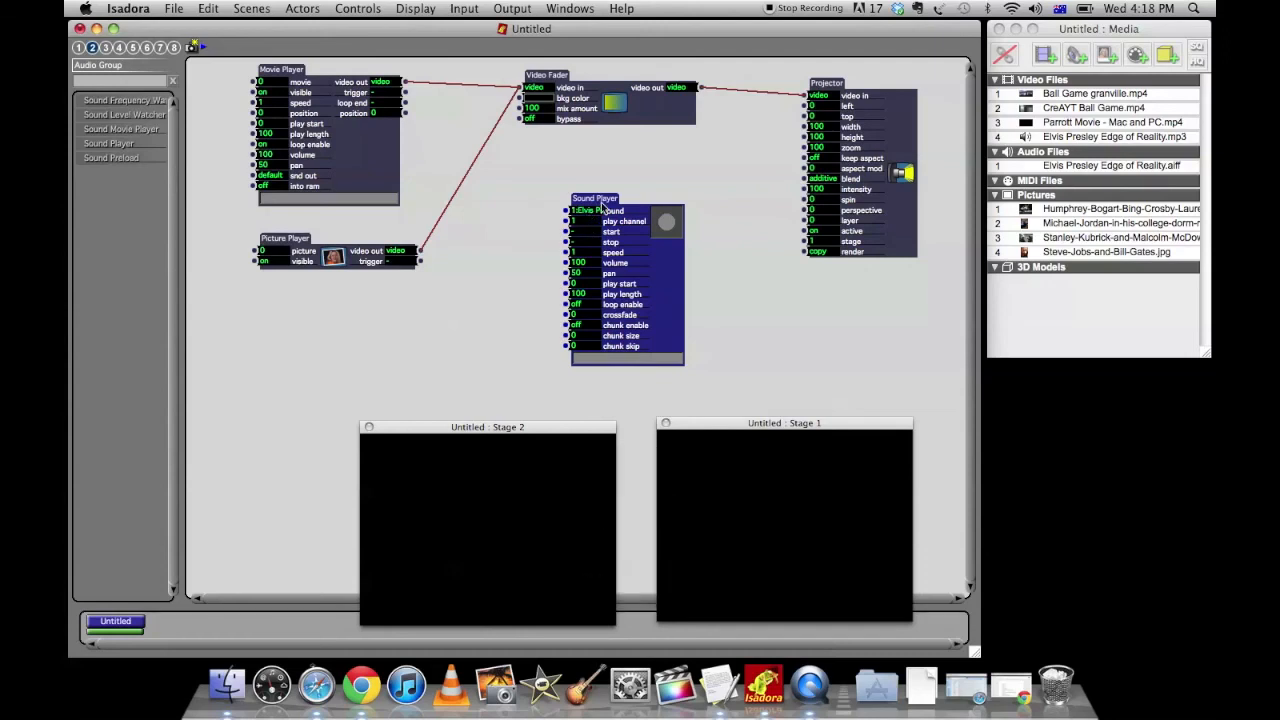
pyautogui.moveTo(616, 232)
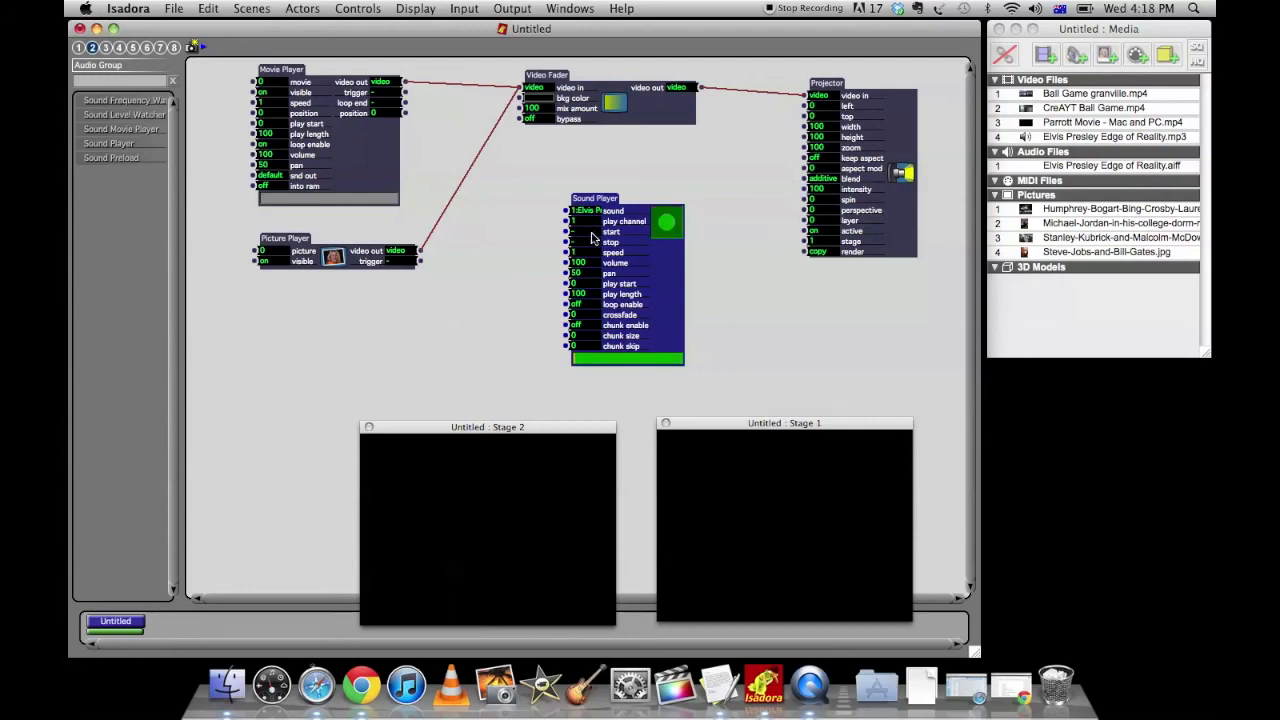
pyautogui.moveTo(772, 328)
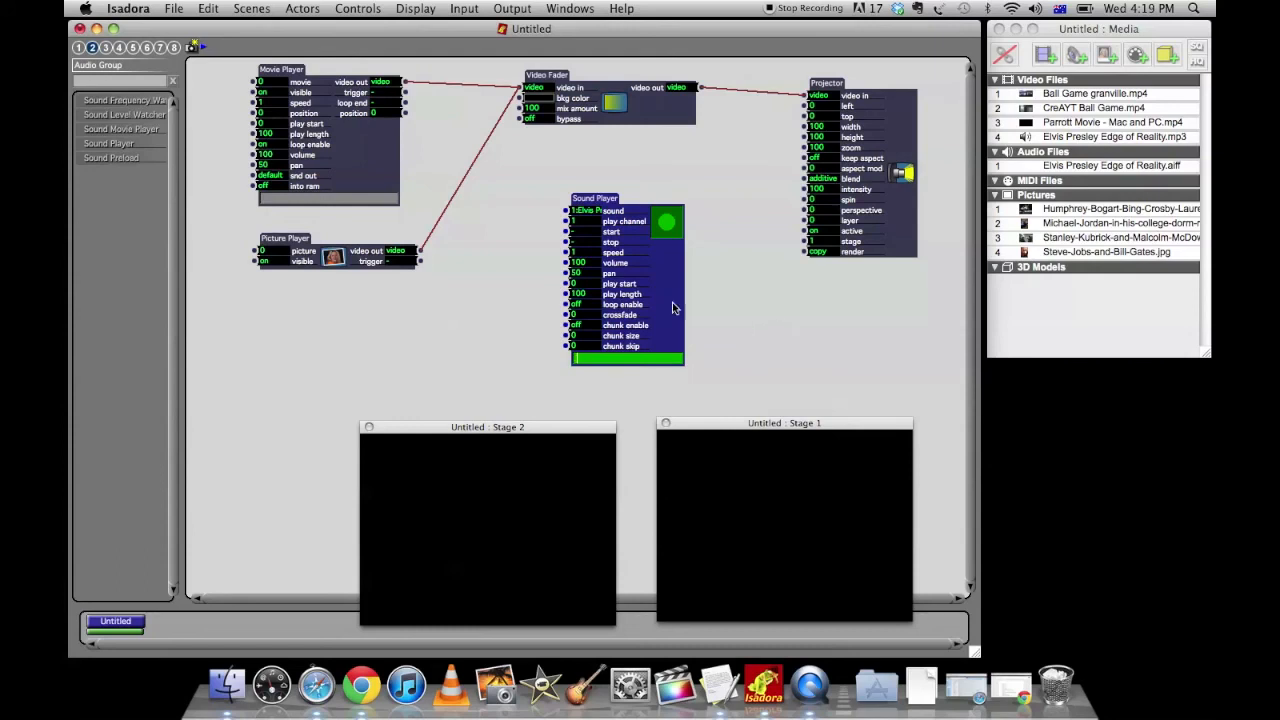
pyautogui.moveTo(588, 244)
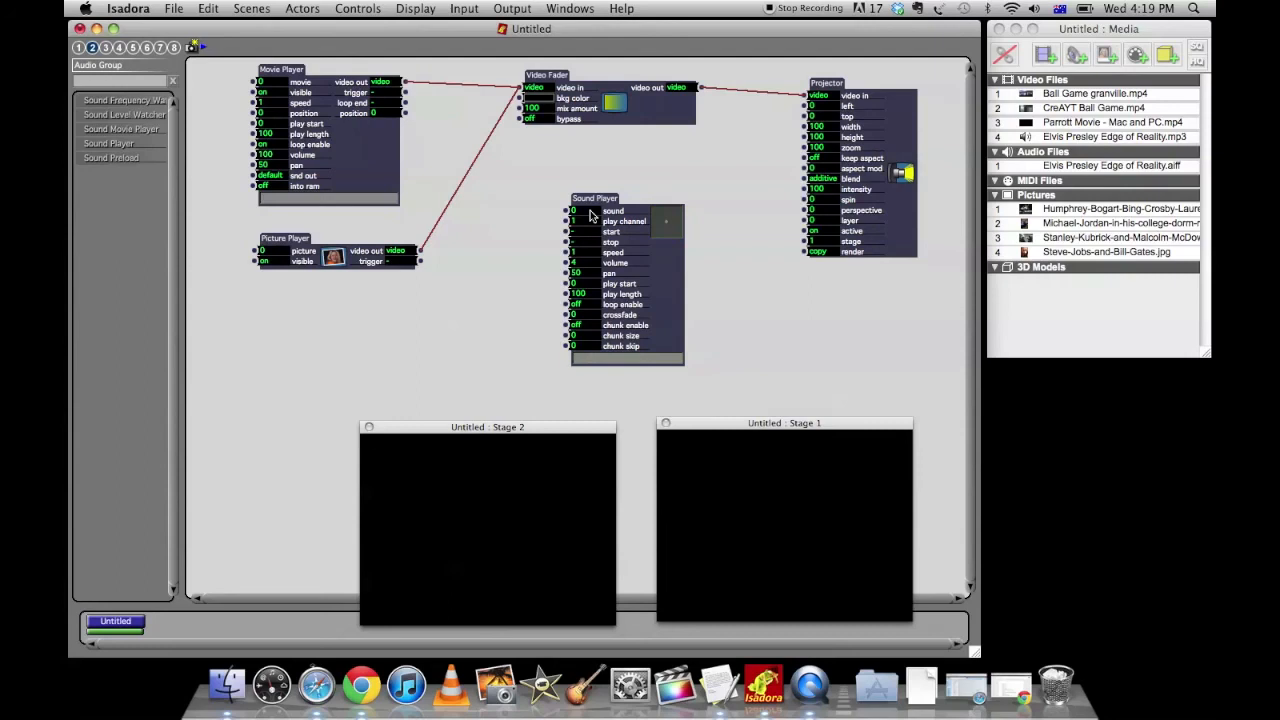
# Step: Clear the Sound Player's sound input so playback stops
pyautogui.click(596, 198)
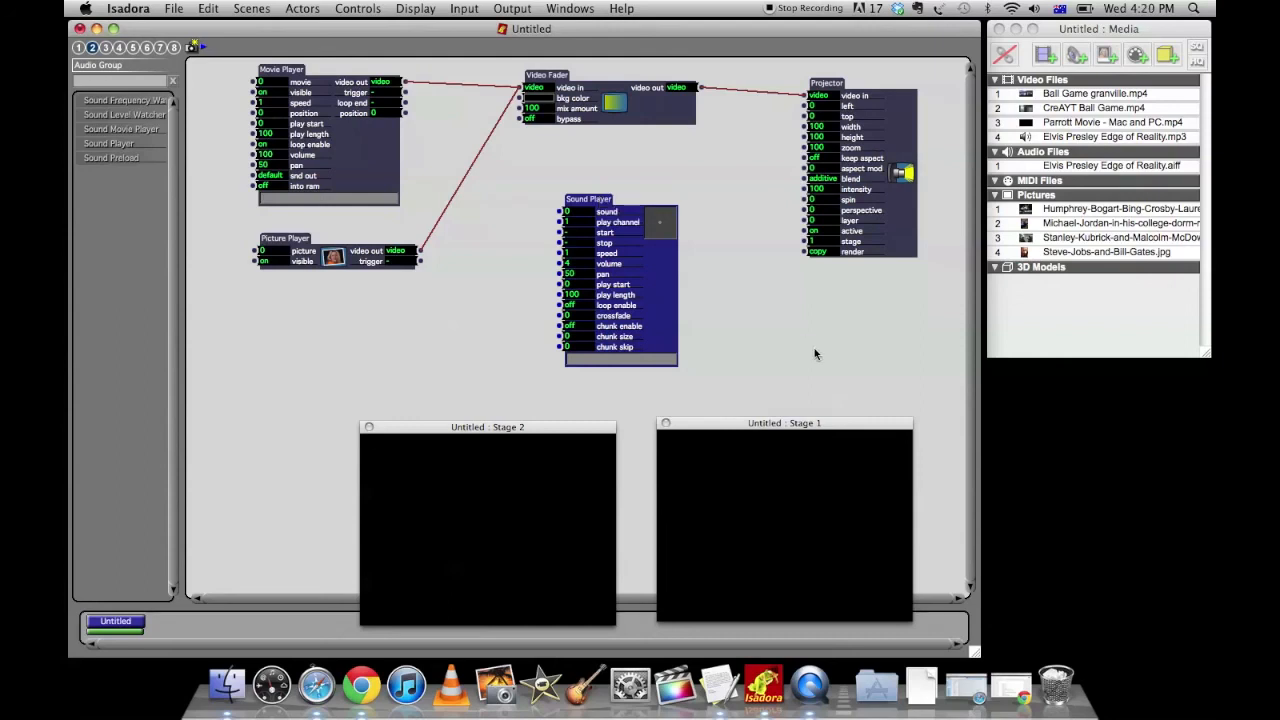
pyautogui.moveTo(850, 306)
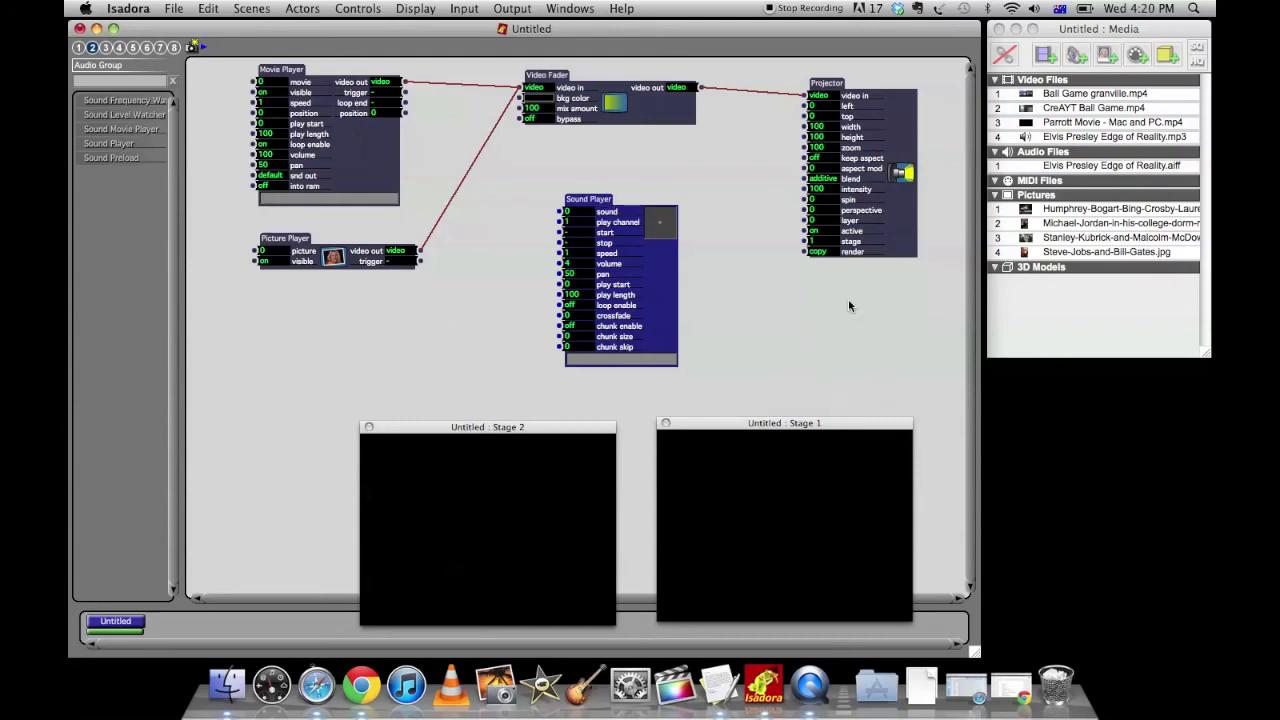